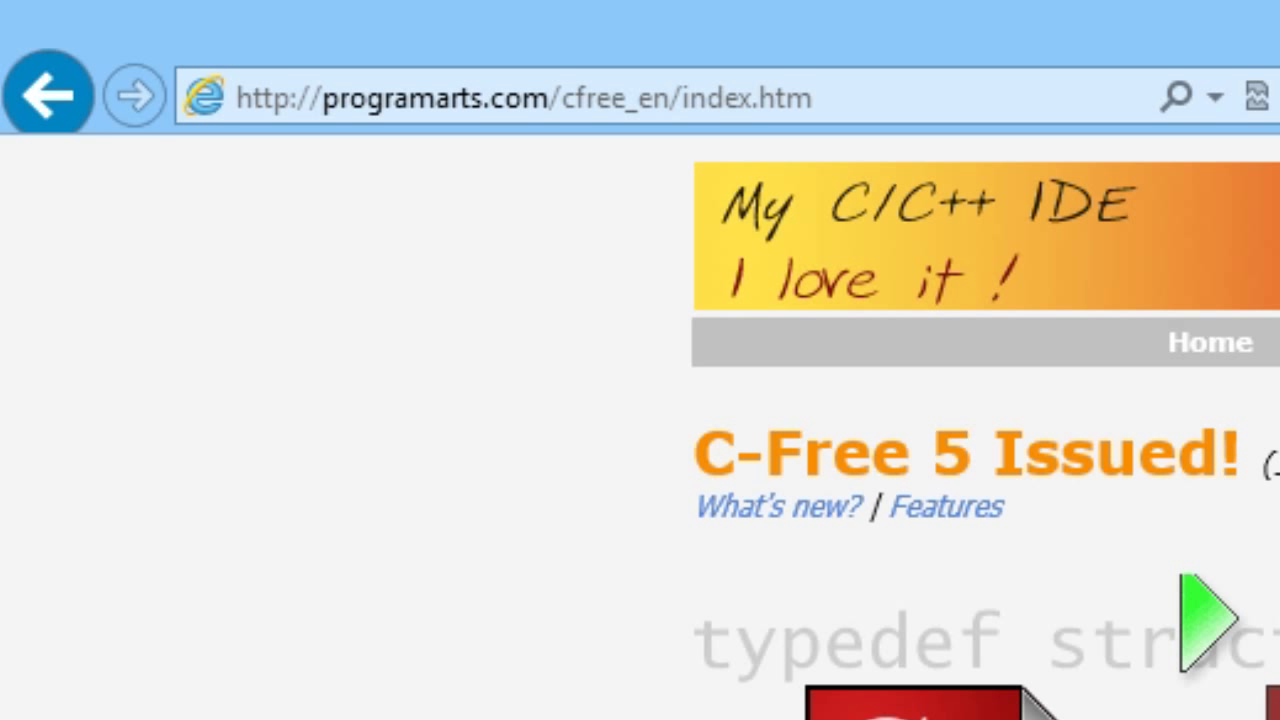
mouse_move(376, 176)
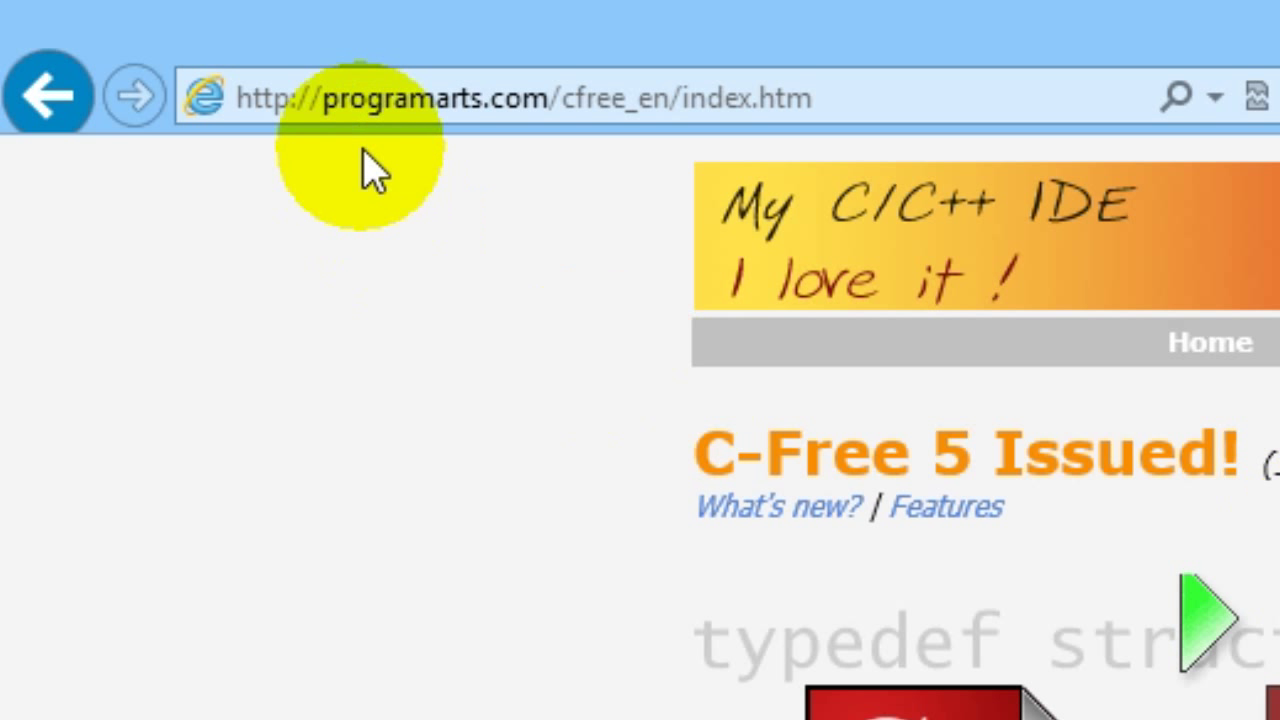
mouse_move(496, 310)
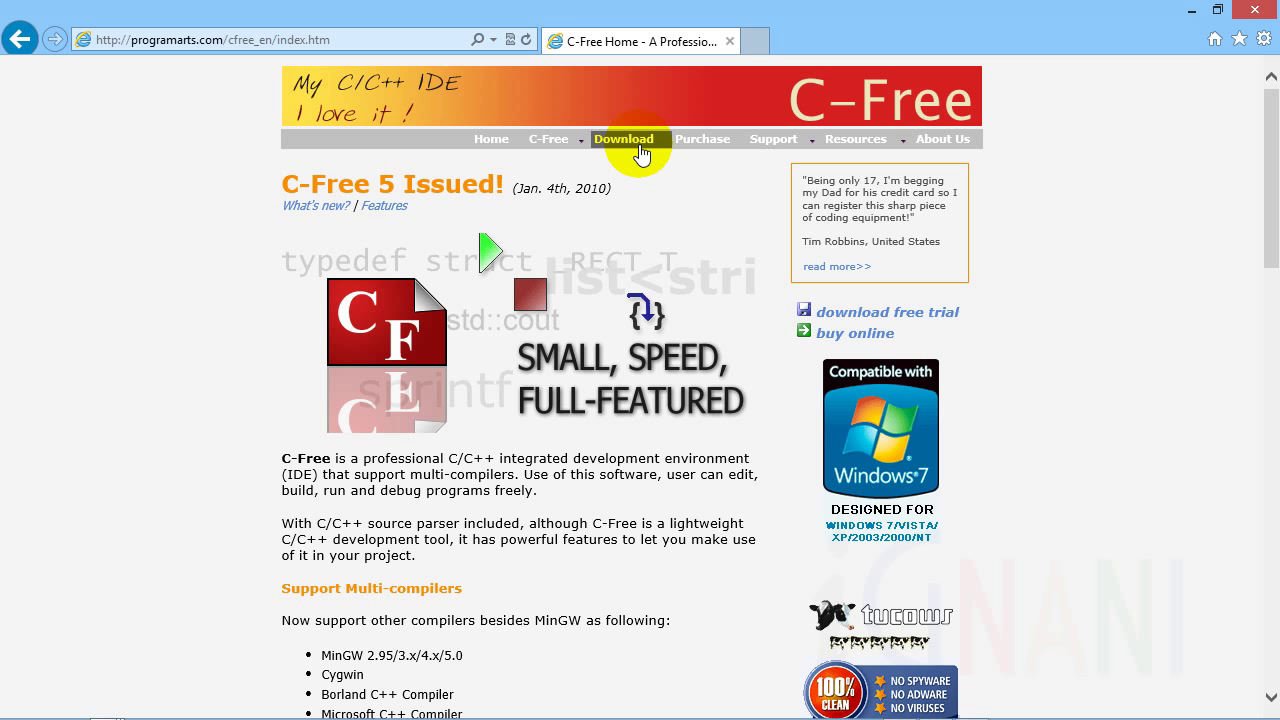
Open the C-Free download page listing the 5.0 Professional and 4.0 Standard packages
left_click(622, 140)
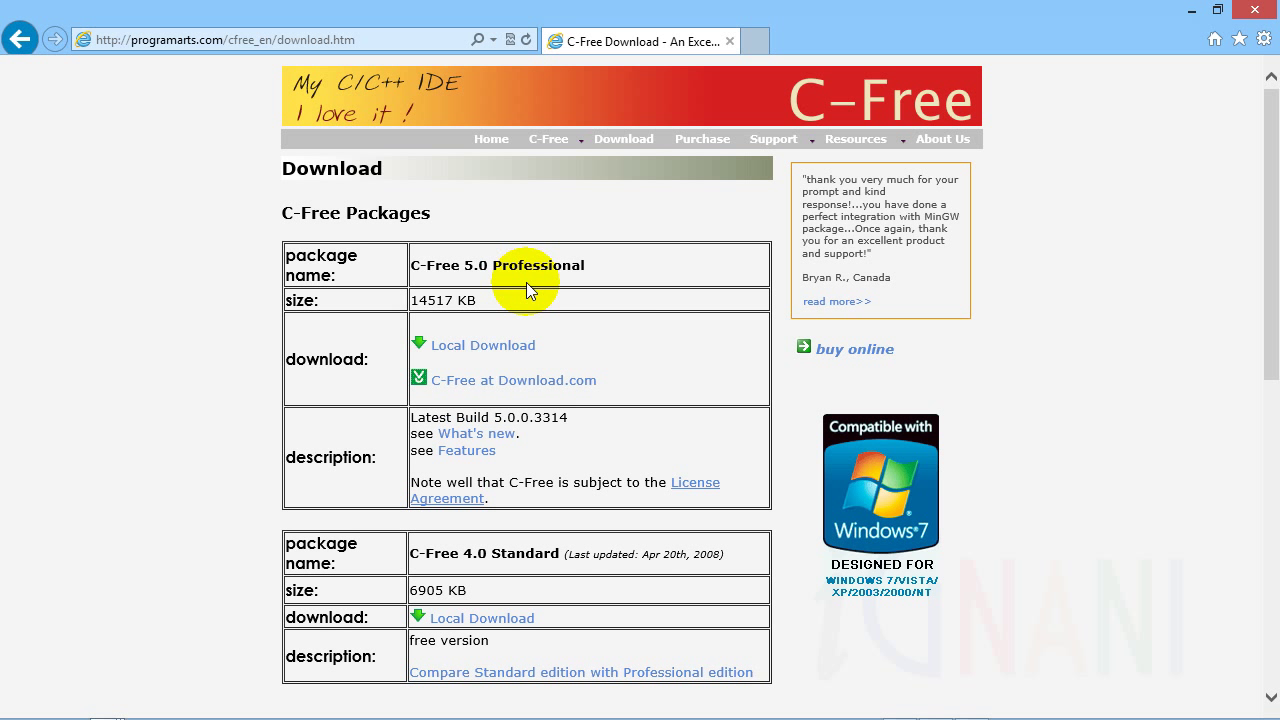
mouse_move(484, 344)
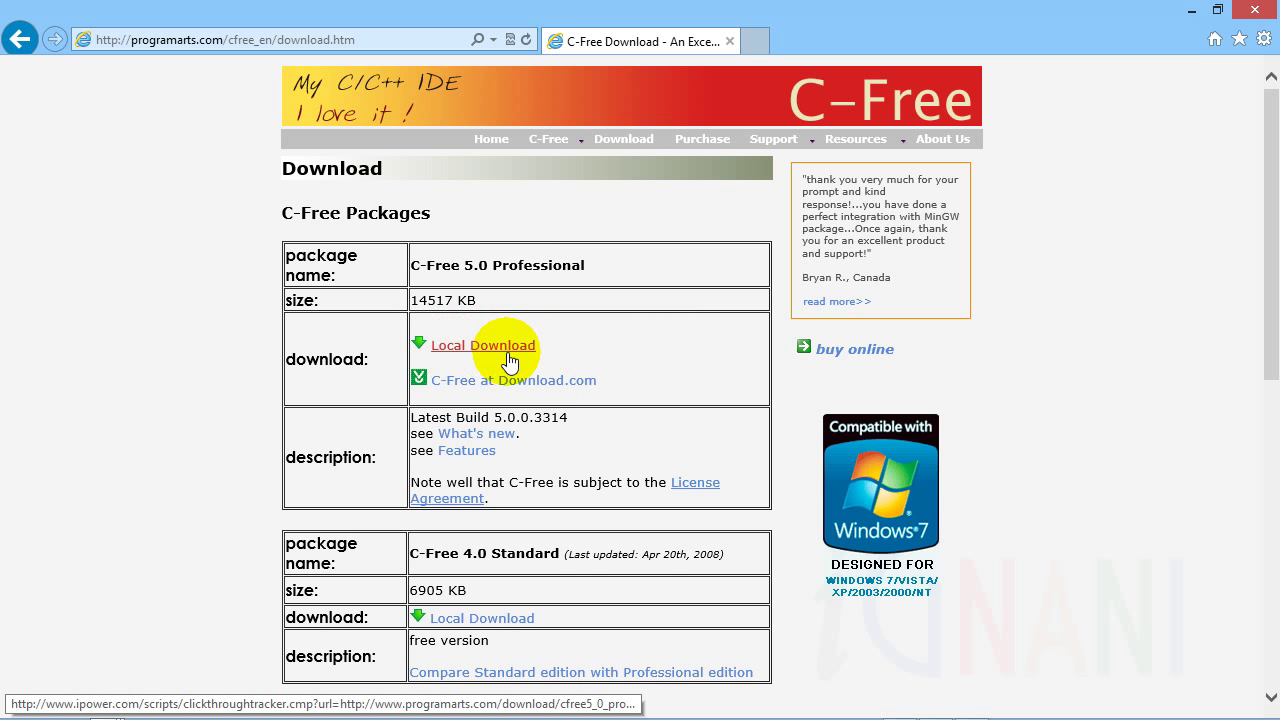
mouse_move(644, 360)
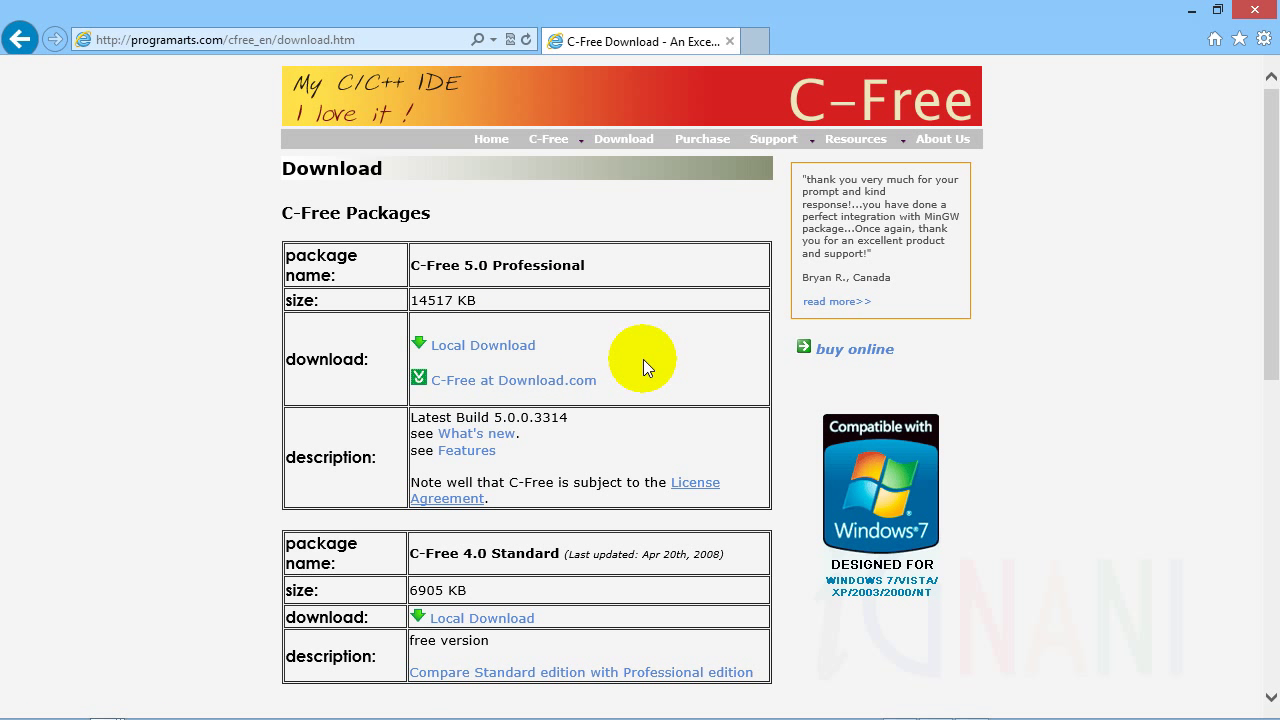
mouse_move(616, 364)
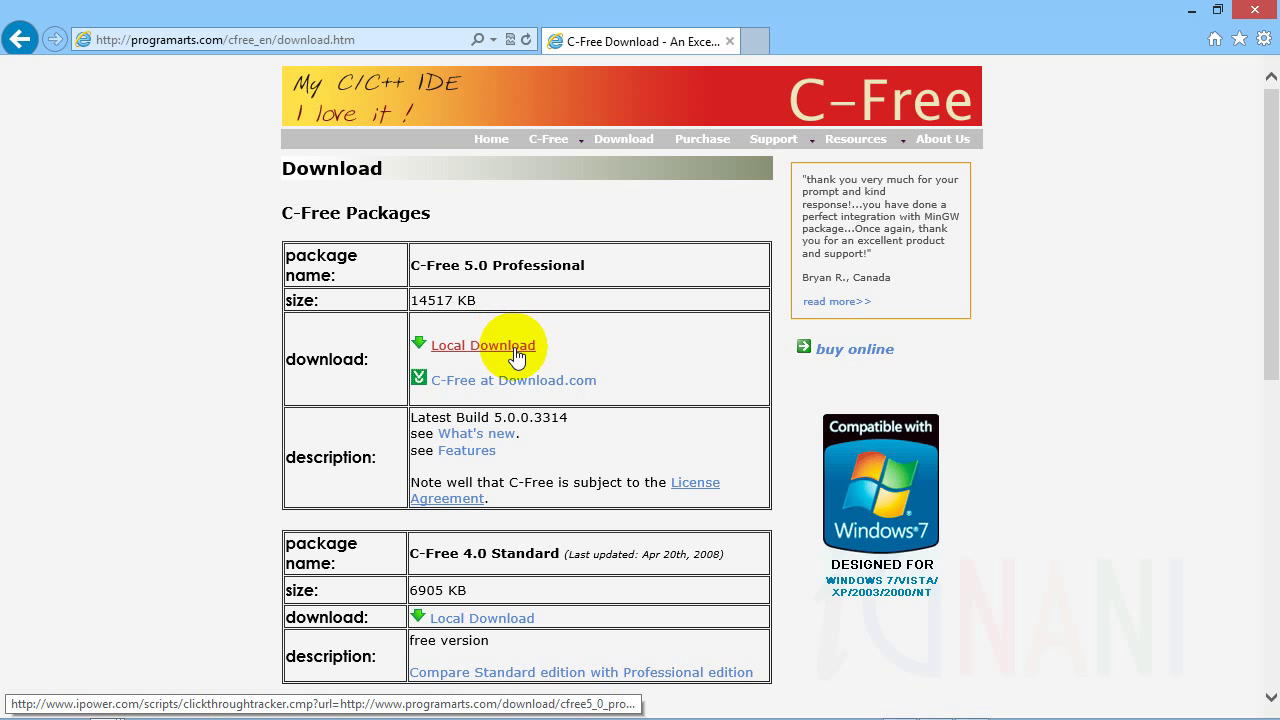
mouse_move(604, 352)
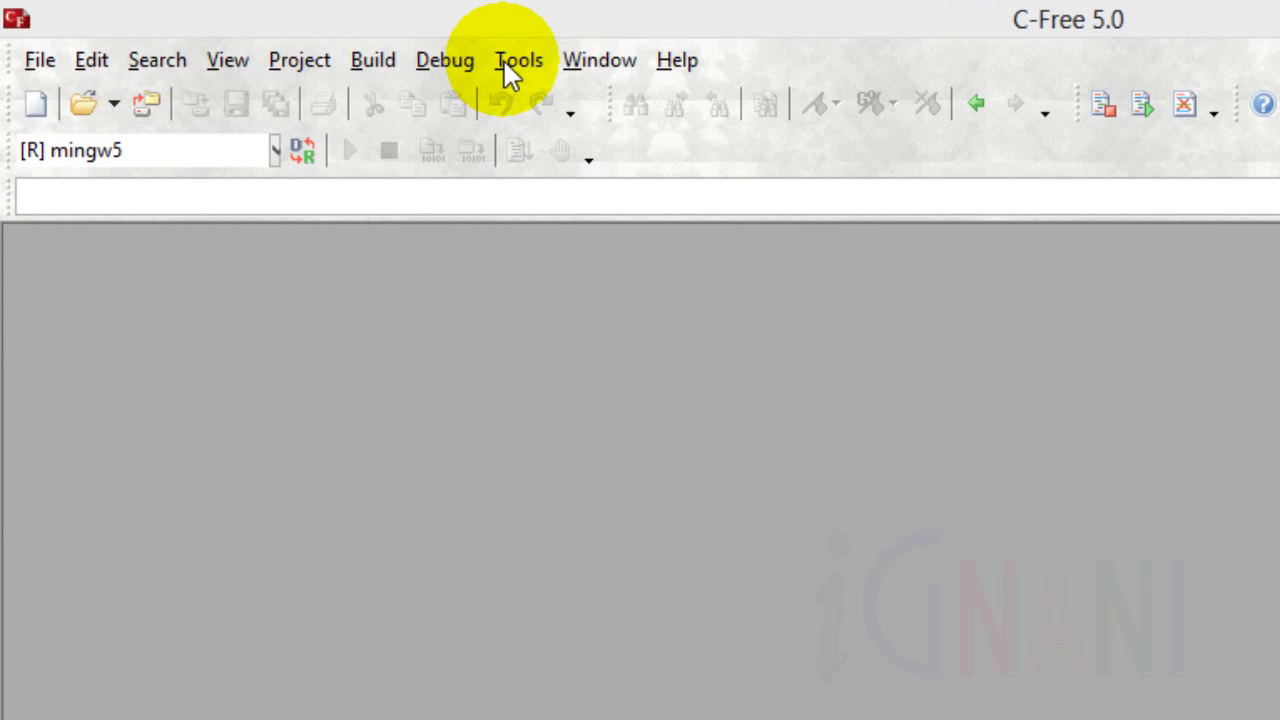
In Environment Options, change the New file type from cpp to c and confirm
left_click(518, 60)
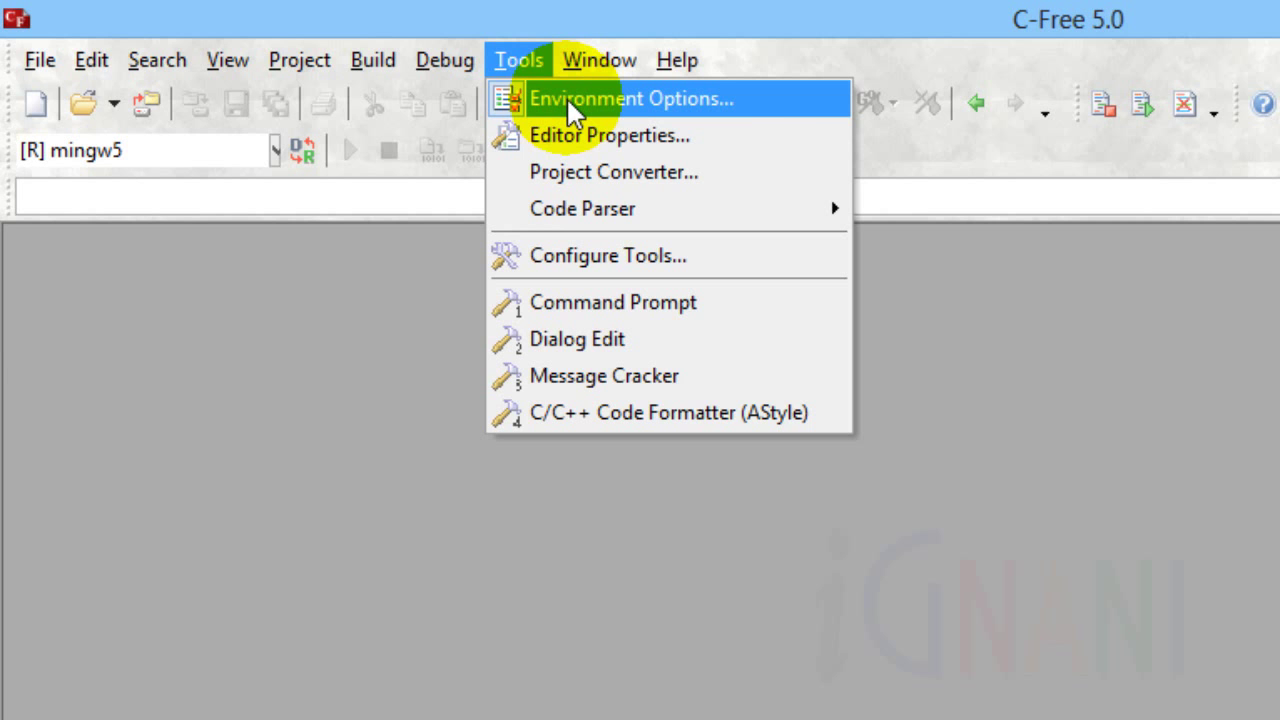
left_click(632, 98)
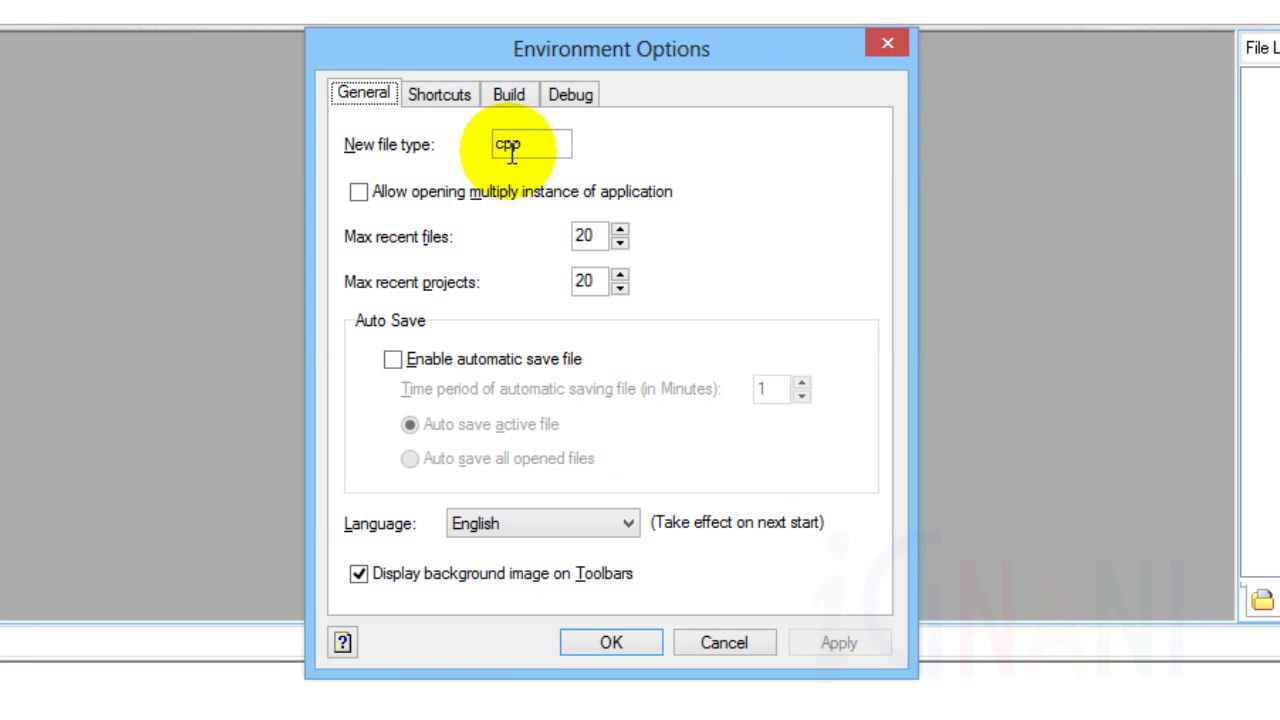
double_click(510, 144)
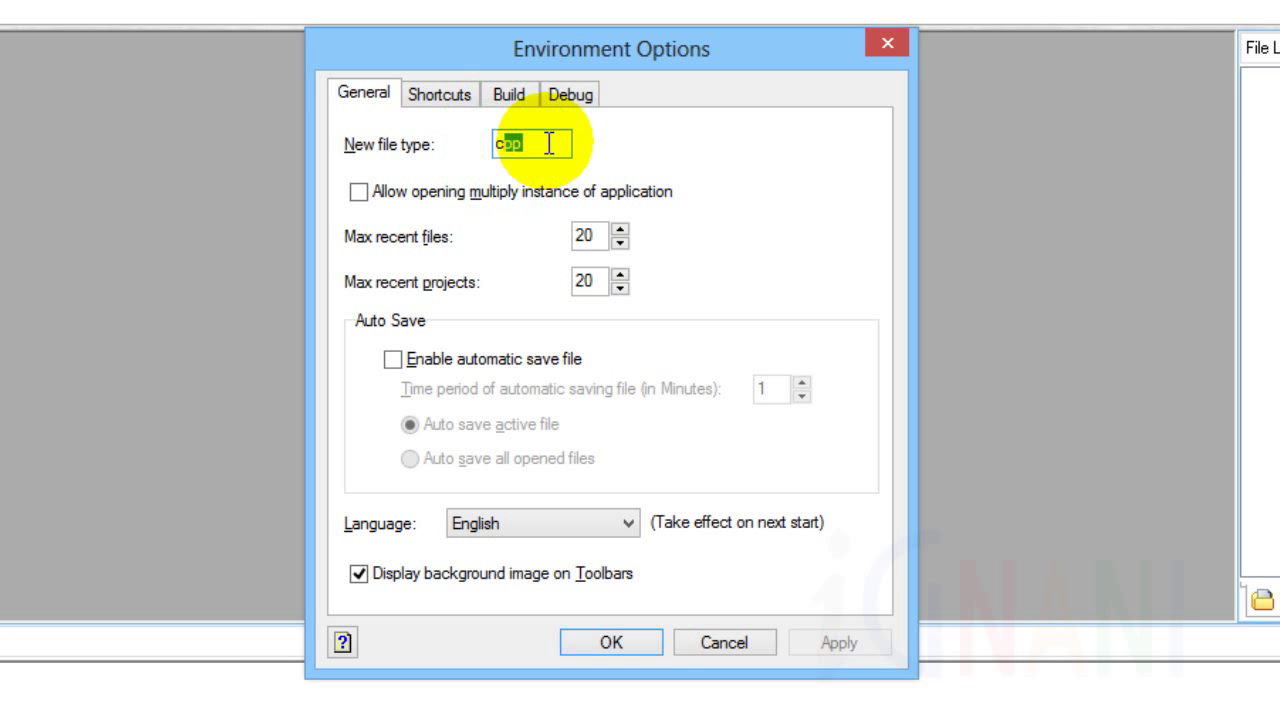
key("Backspace")
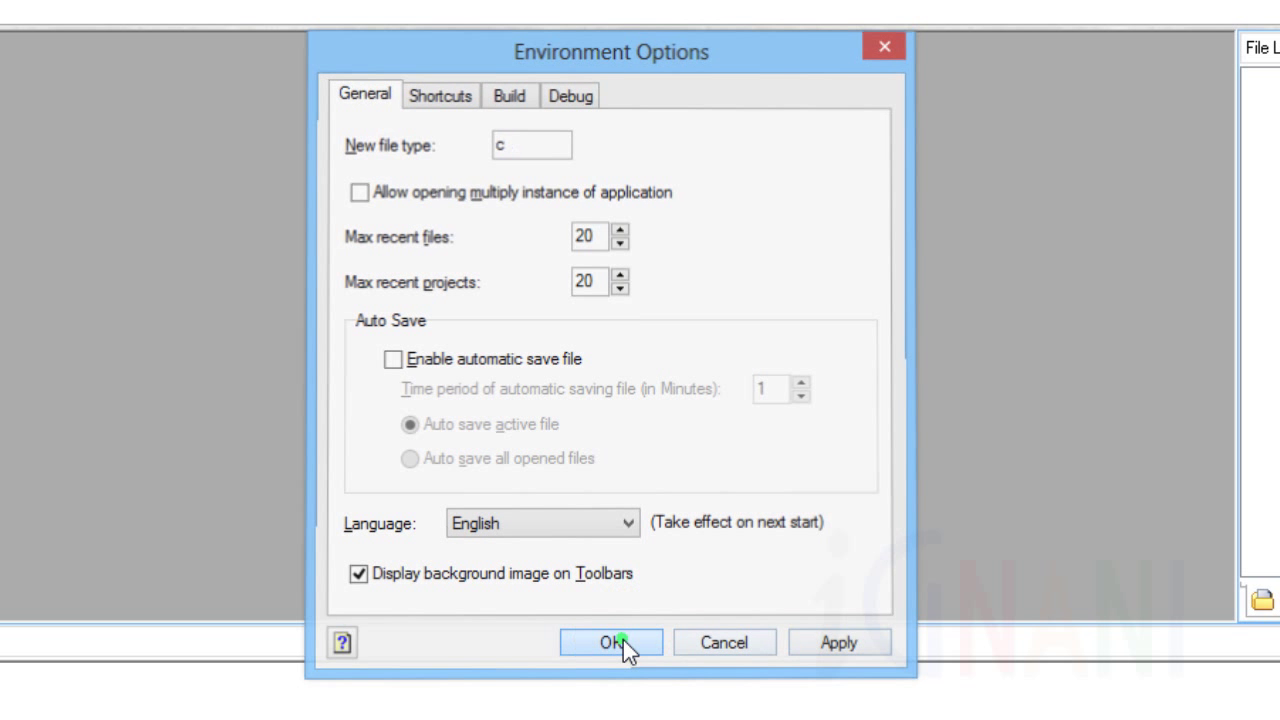
left_click(610, 642)
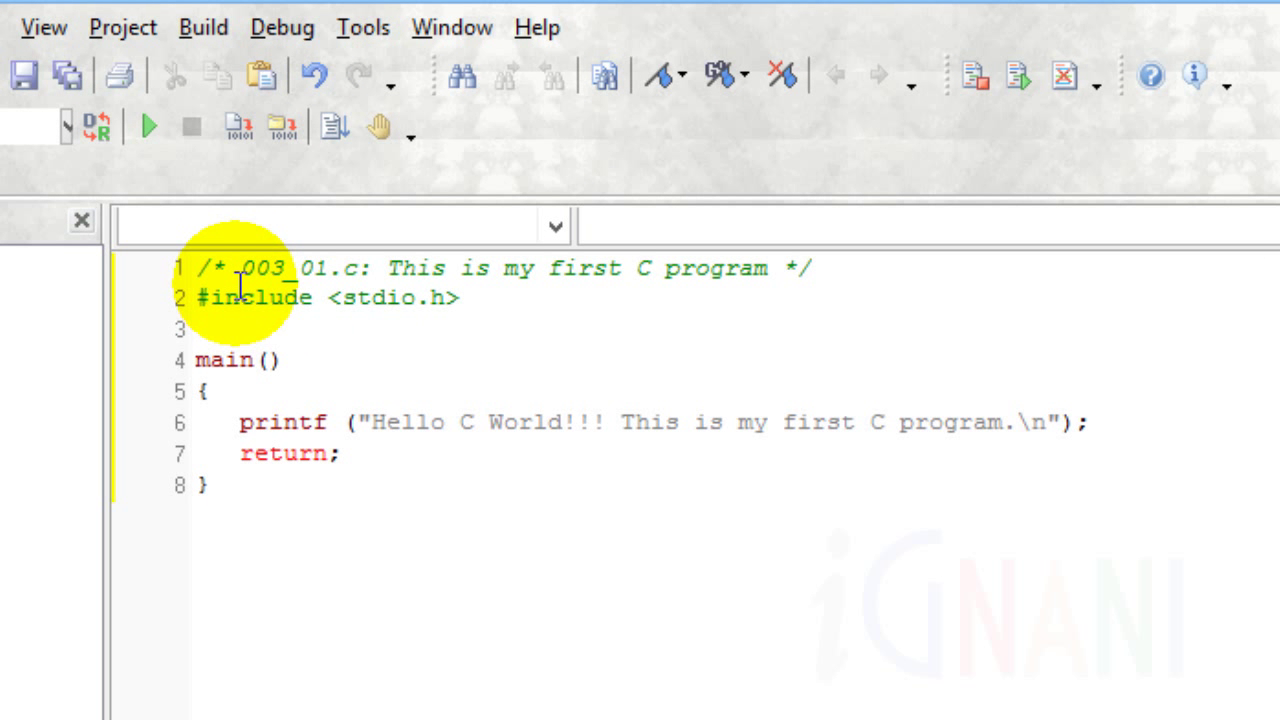
mouse_move(240, 296)
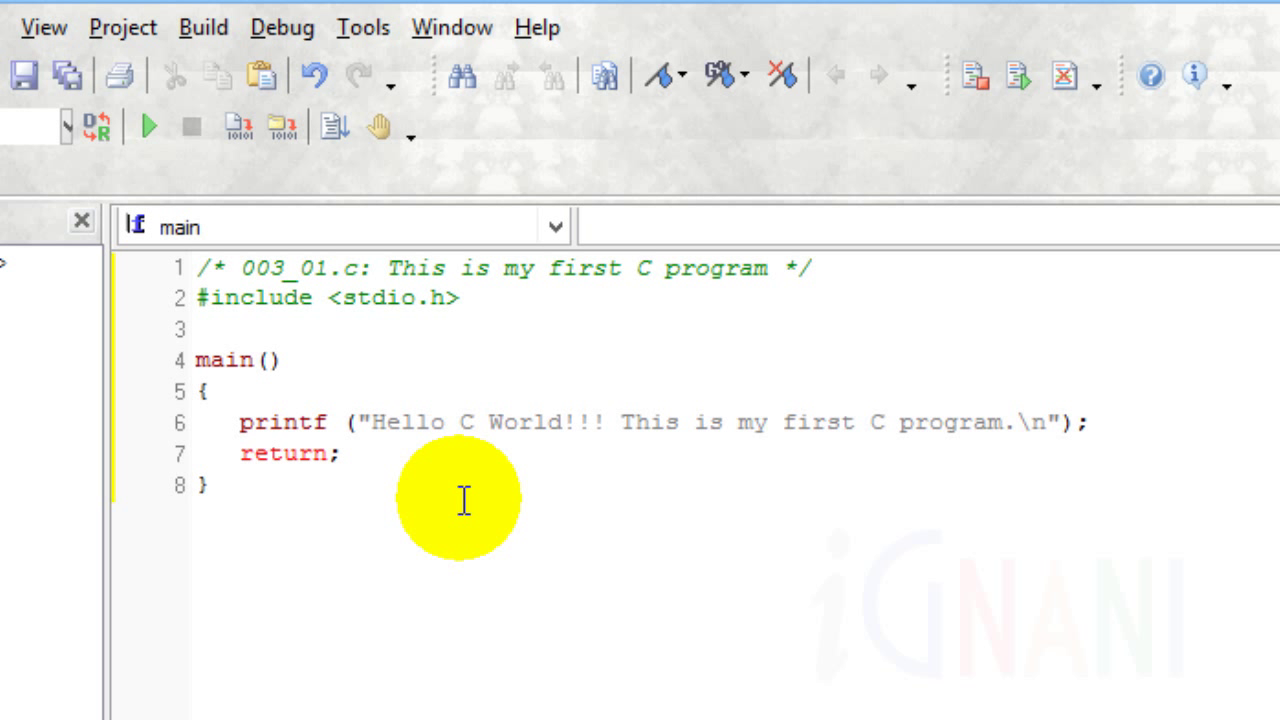
Place the insertion point in the editor for the Hello C World program source
left_click(210, 486)
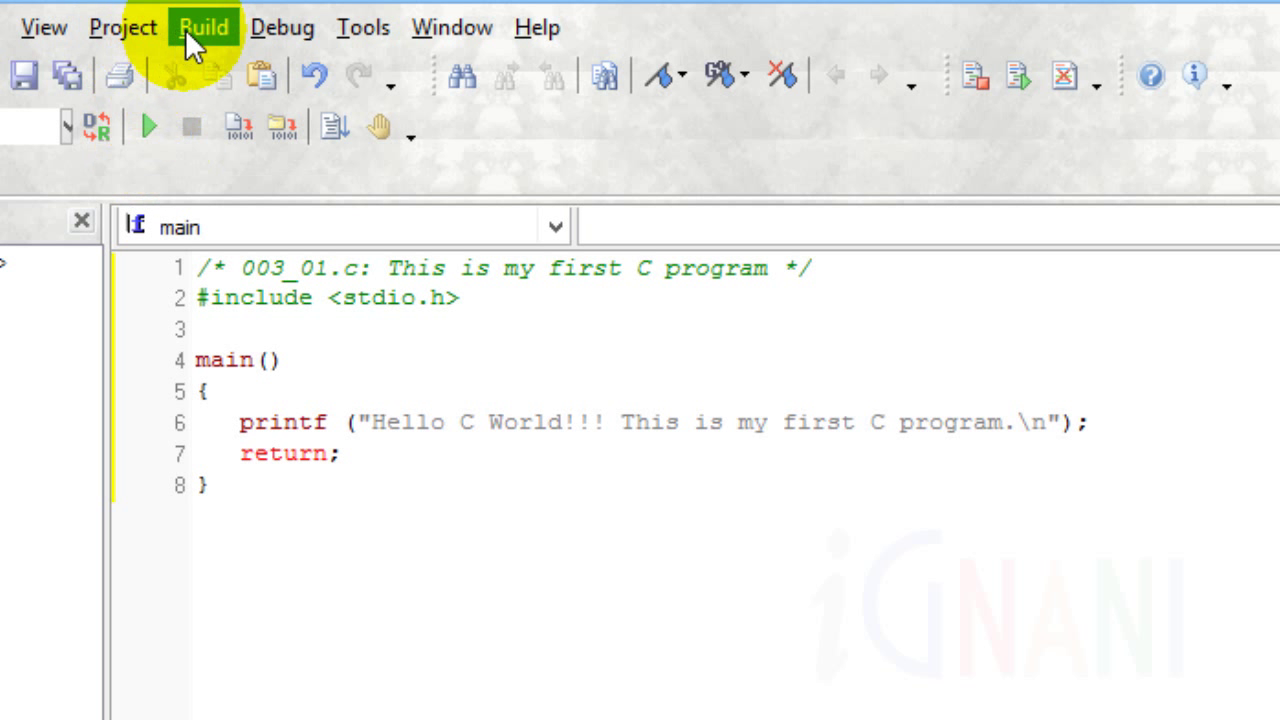
Build and run the program, printing "Hello C World!!! This is my first C program." in a console
left_click(204, 28)
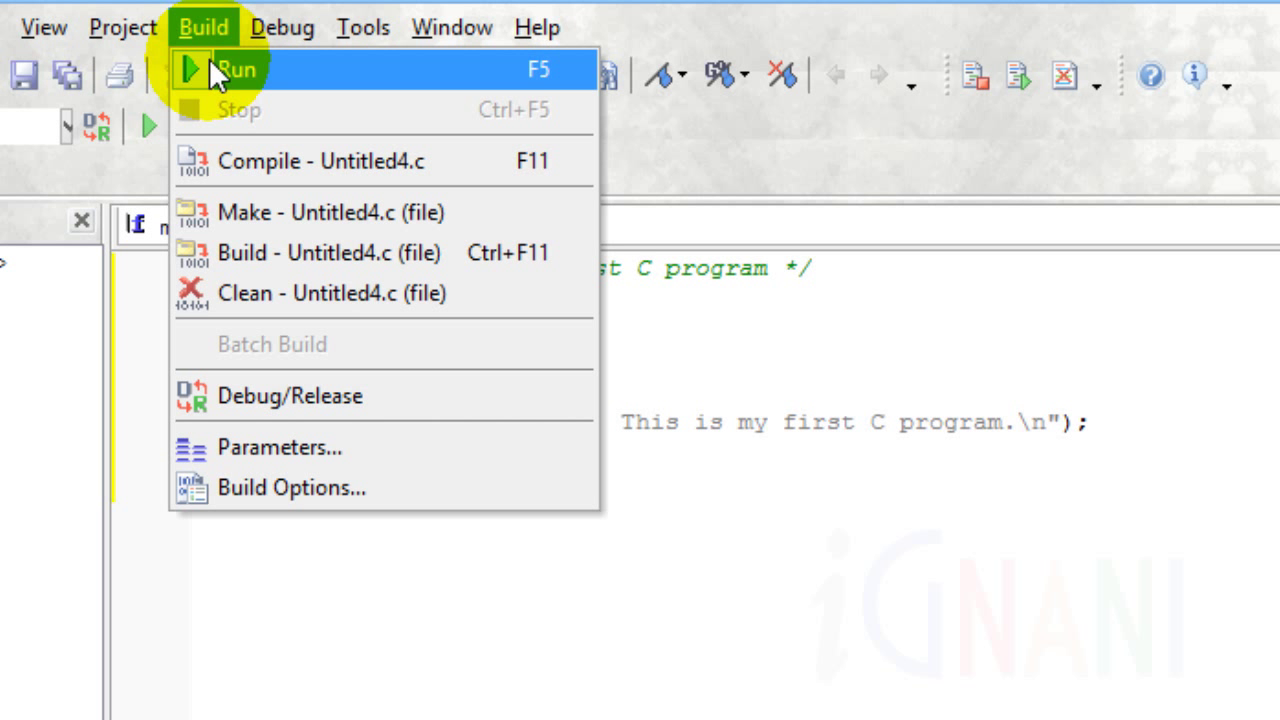
left_click(236, 68)
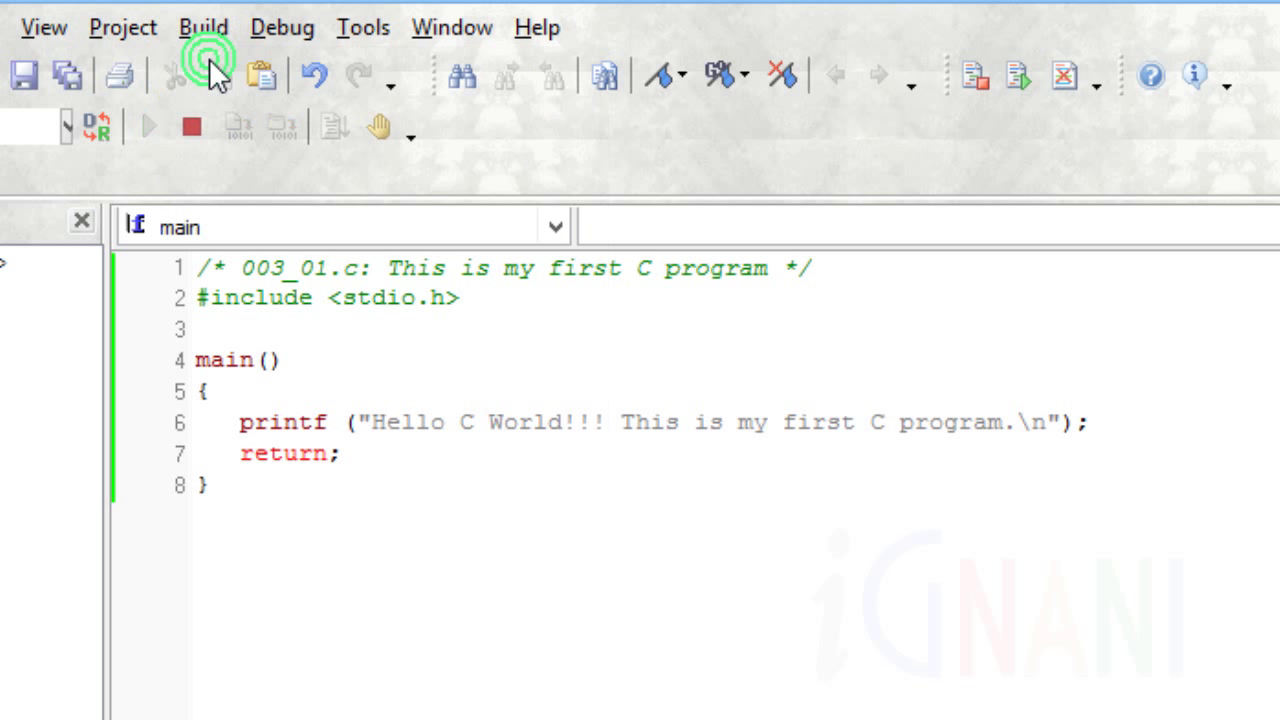
left_click(210, 60)
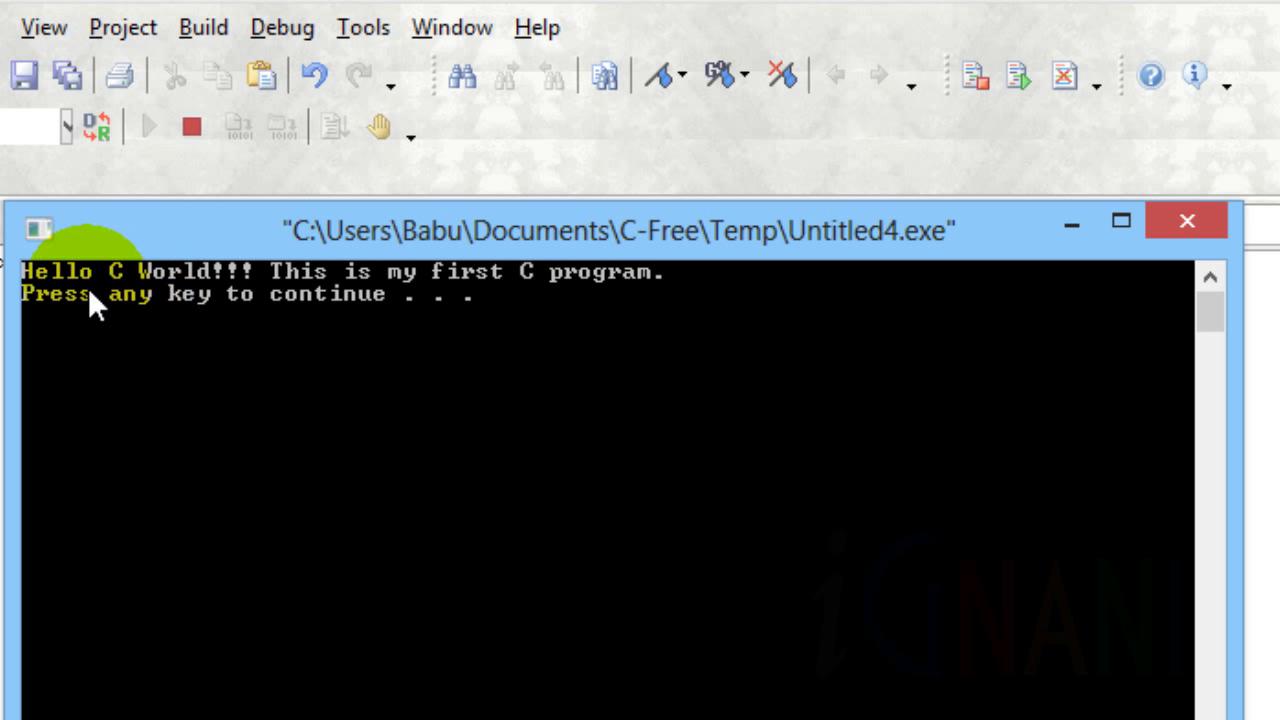
mouse_move(224, 290)
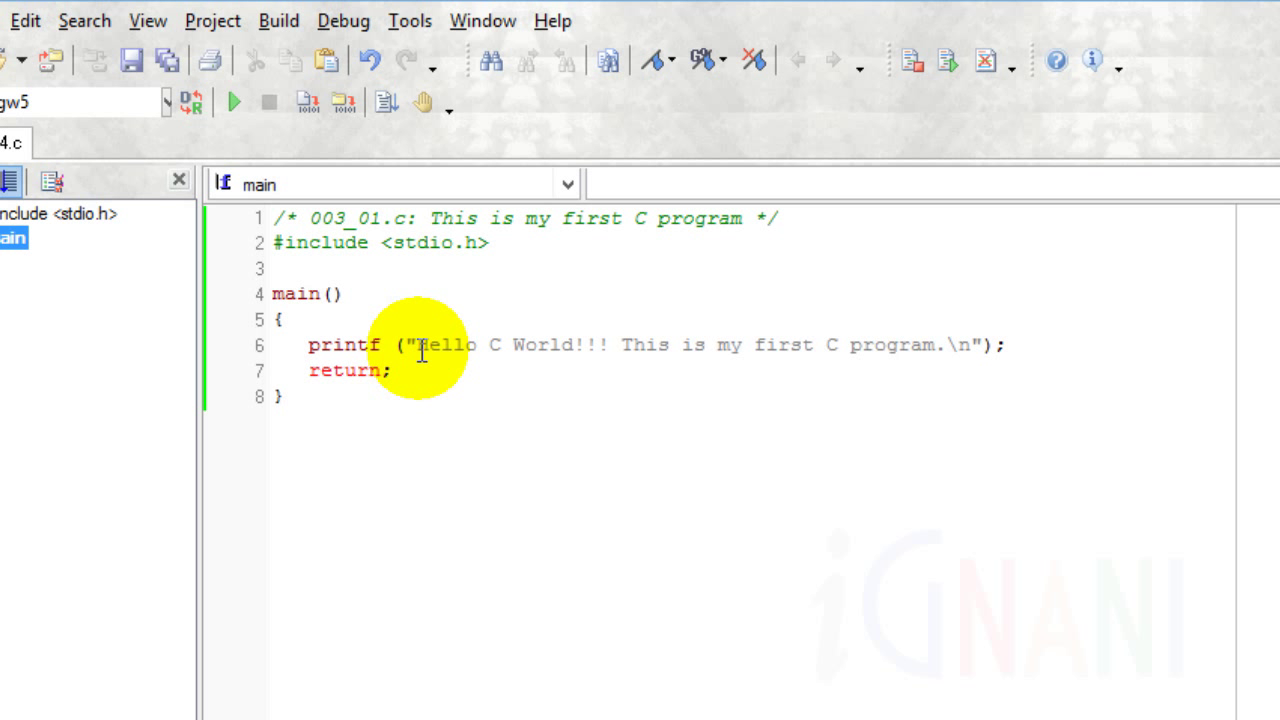
mouse_move(496, 464)
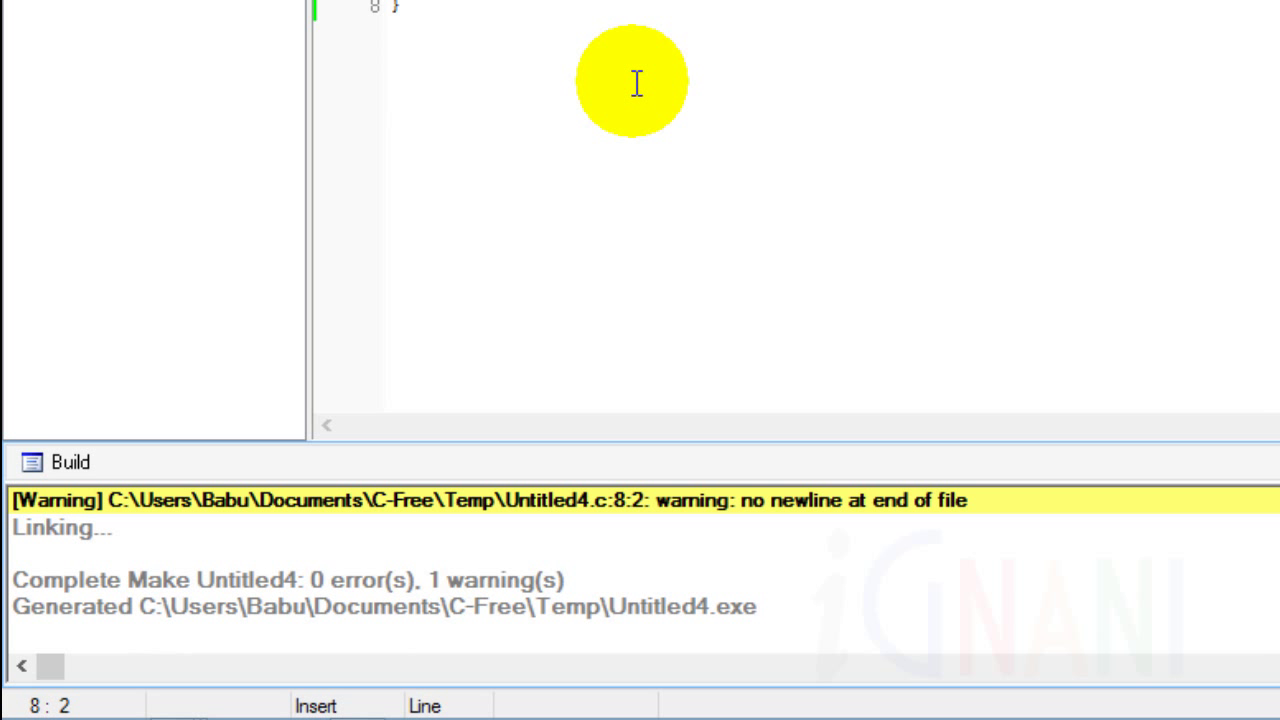
mouse_move(696, 470)
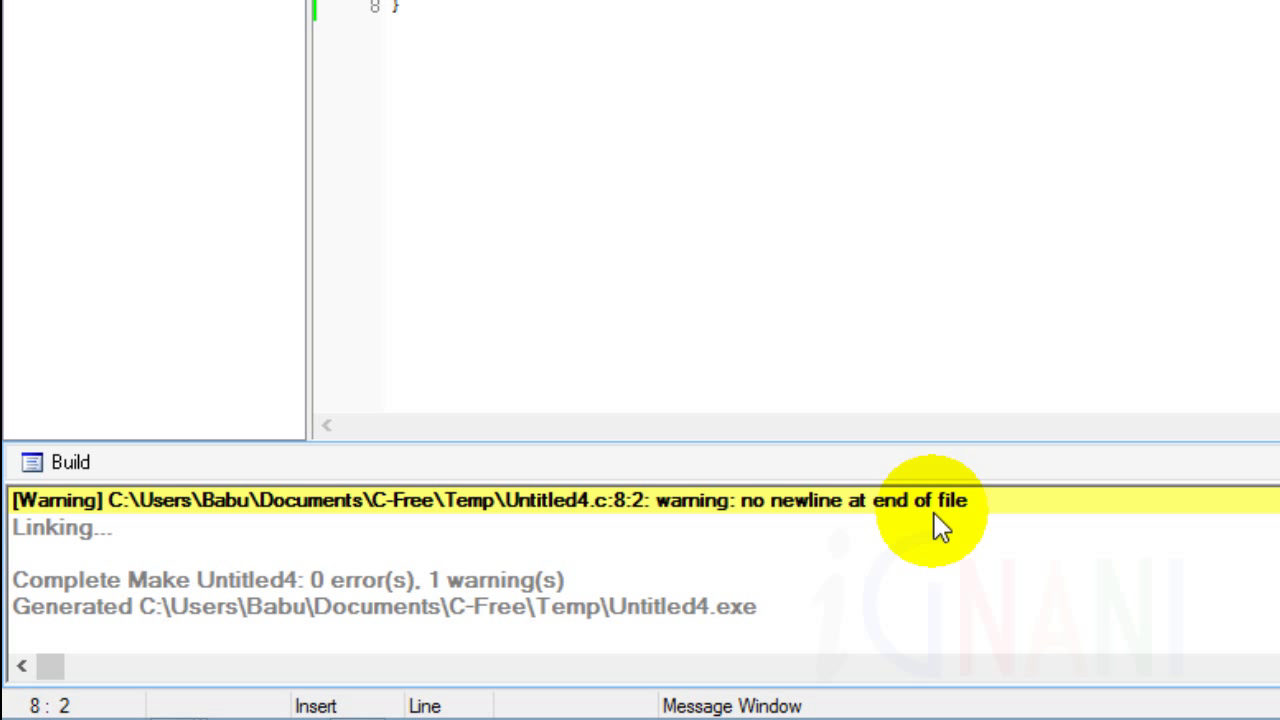
mouse_move(500, 540)
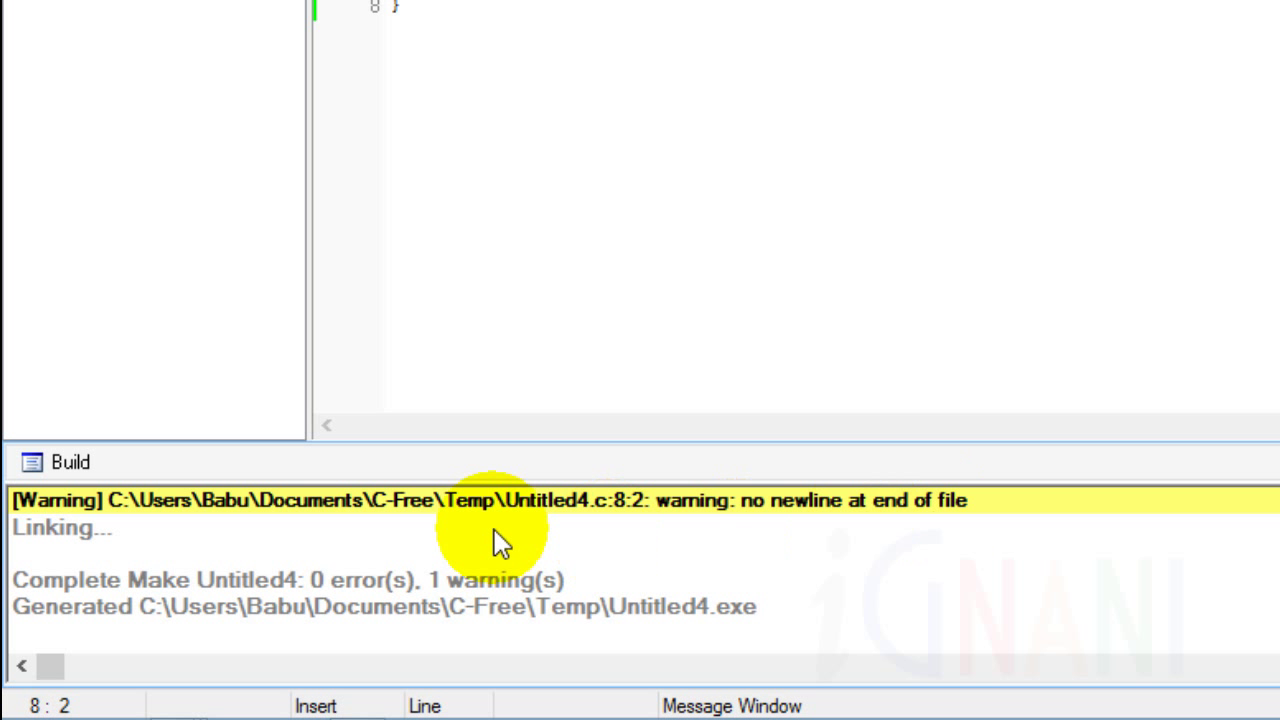
mouse_move(100, 596)
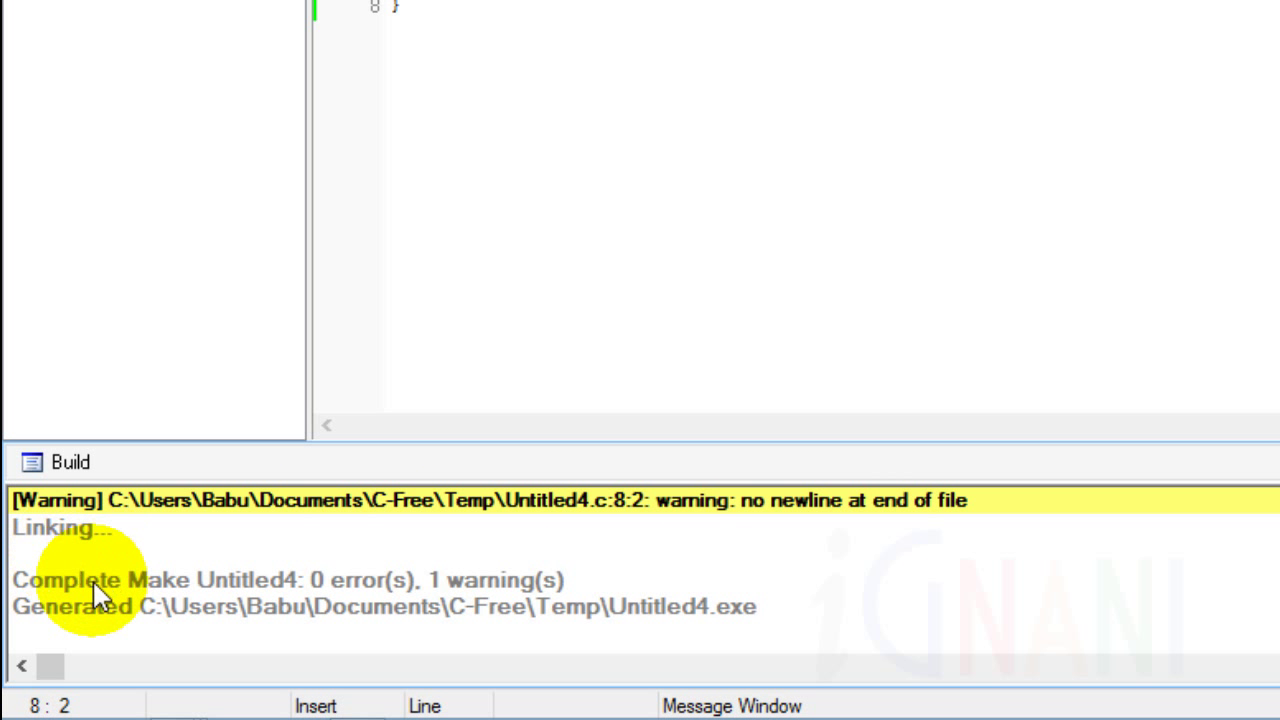
mouse_move(684, 636)
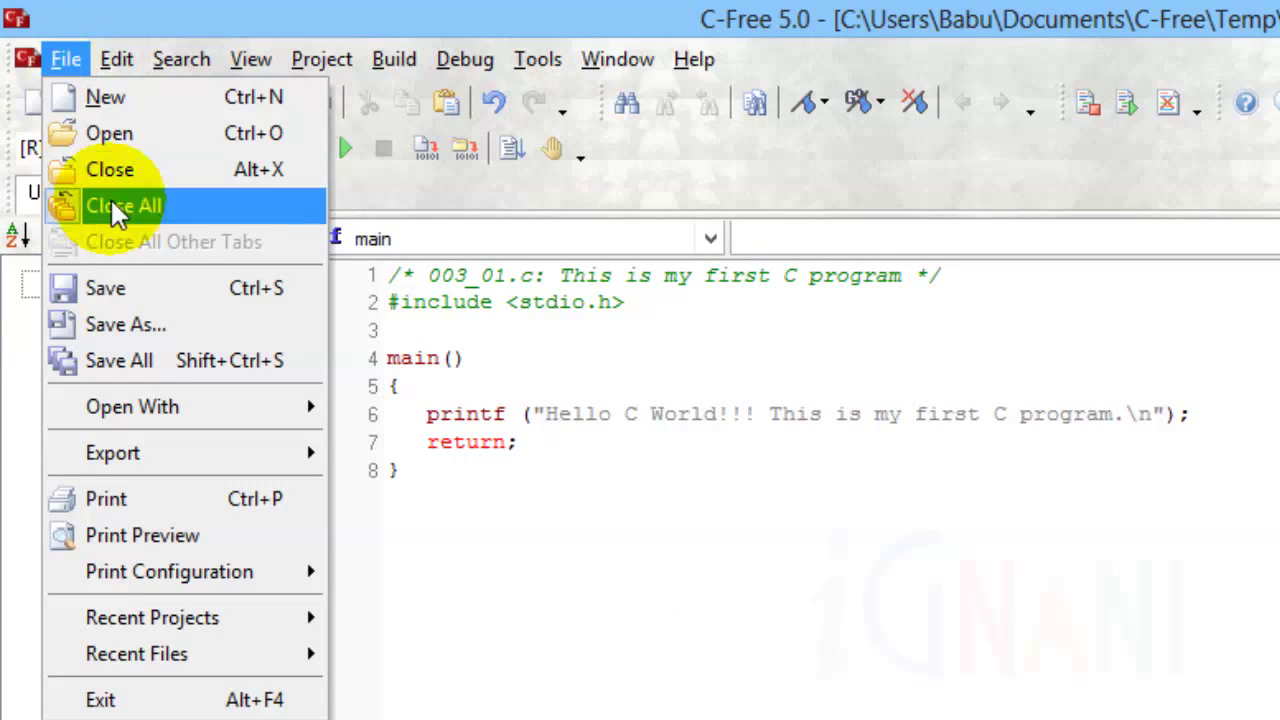
Save the untitled source as 003_01.c in C:\C Programming\Chap 003, replacing the existing file
left_click(124, 204)
type("c:\\C Programming\\")
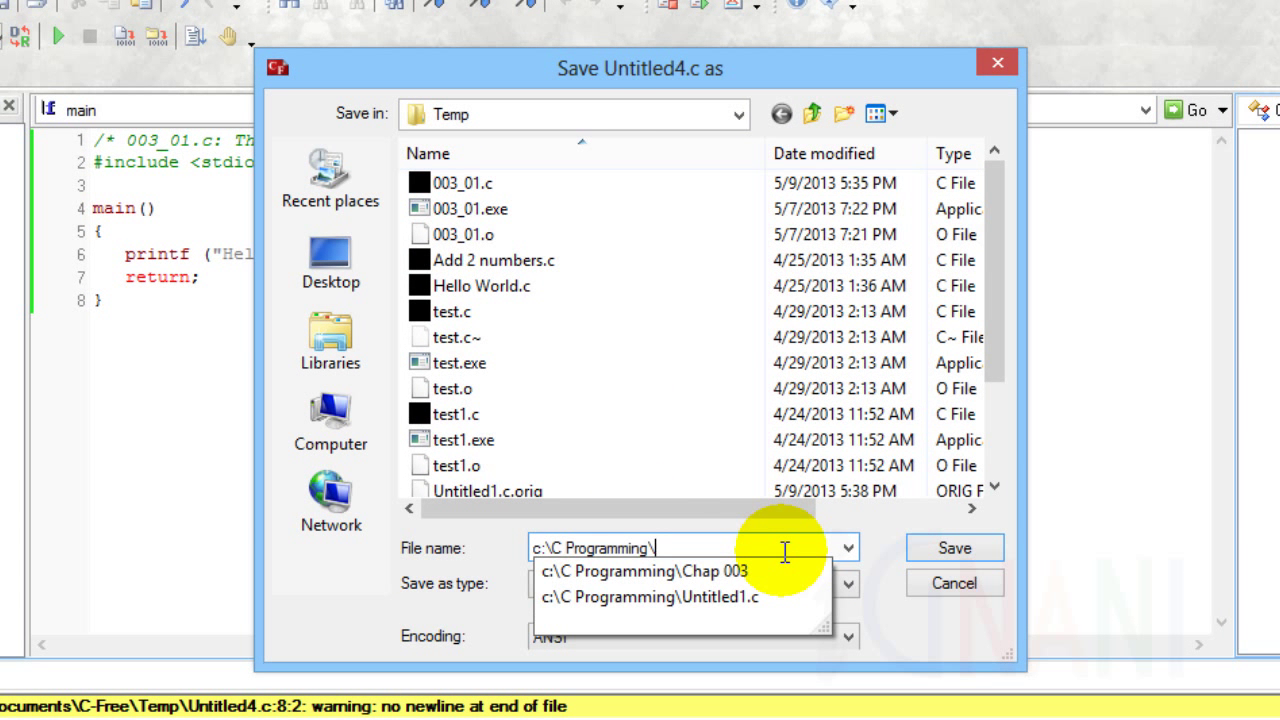
left_click(644, 572)
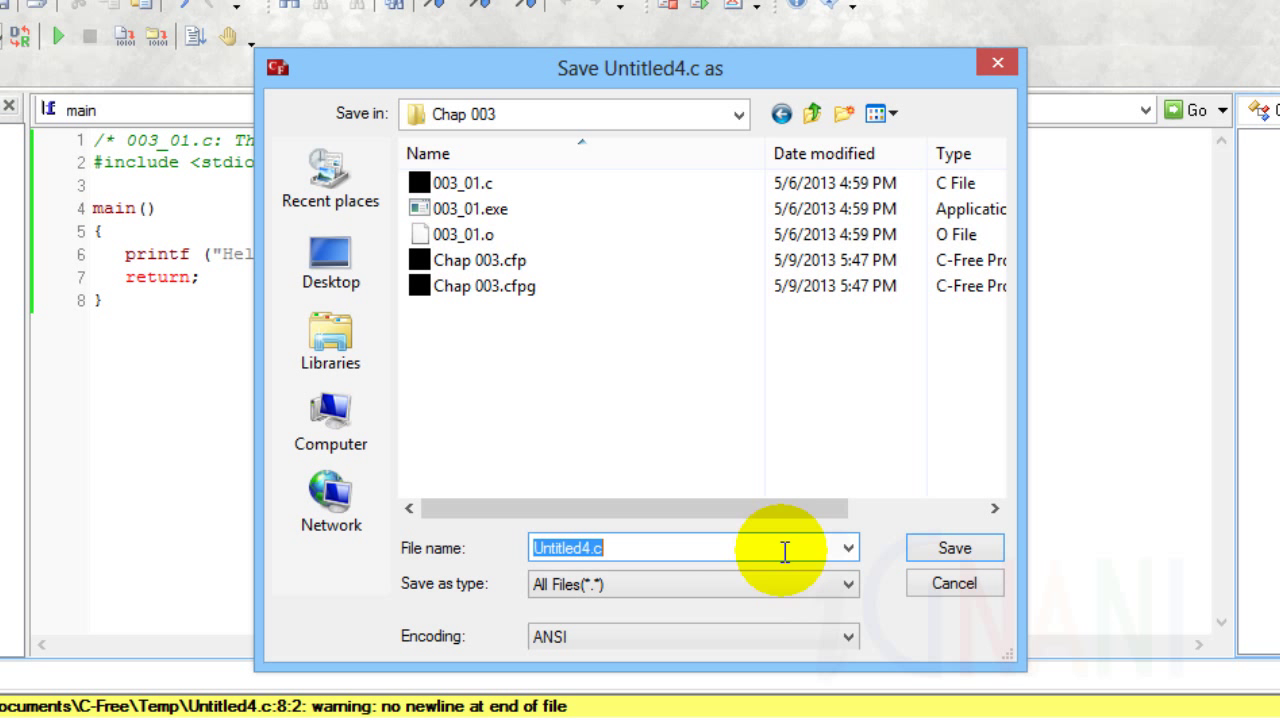
left_click(460, 184)
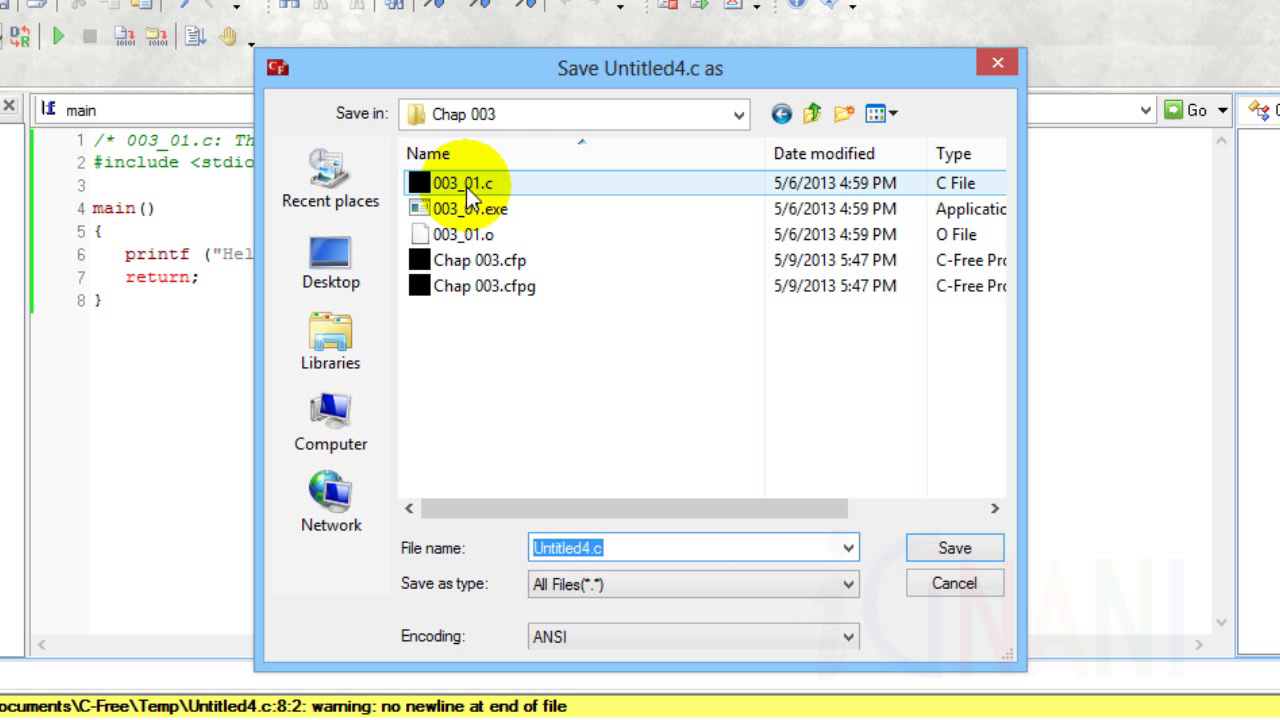
left_click(952, 548)
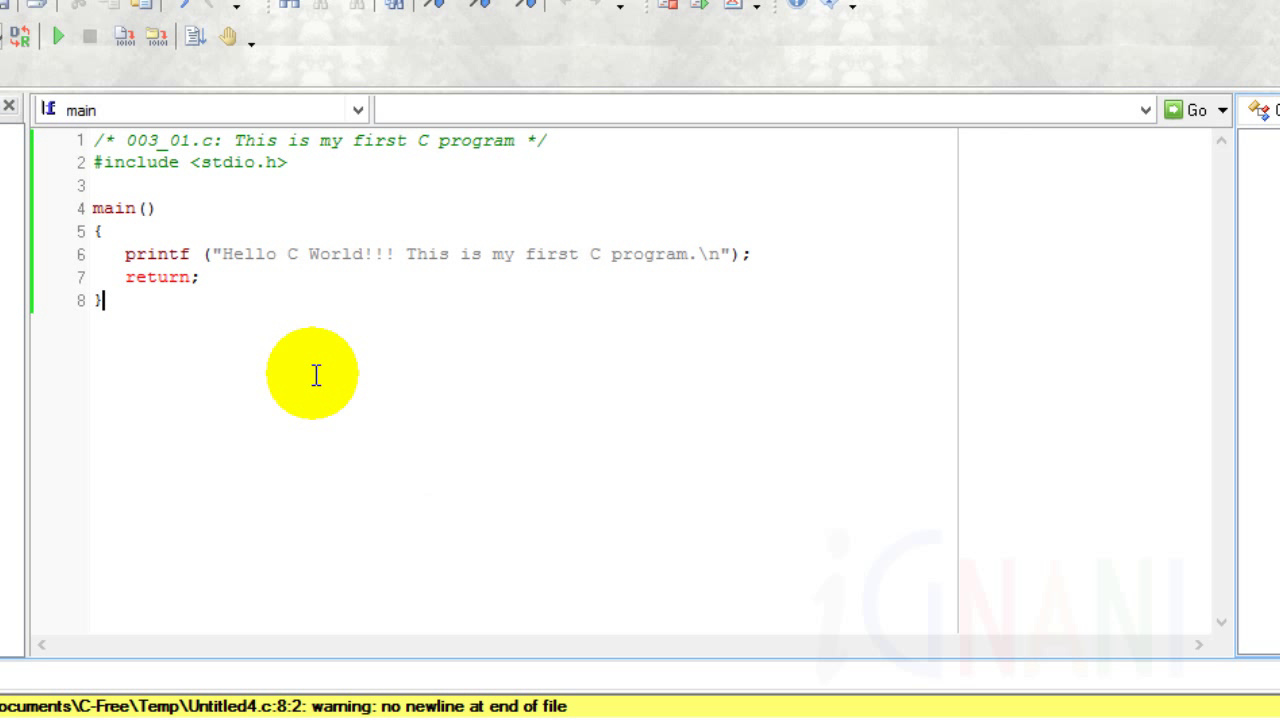
mouse_move(576, 188)
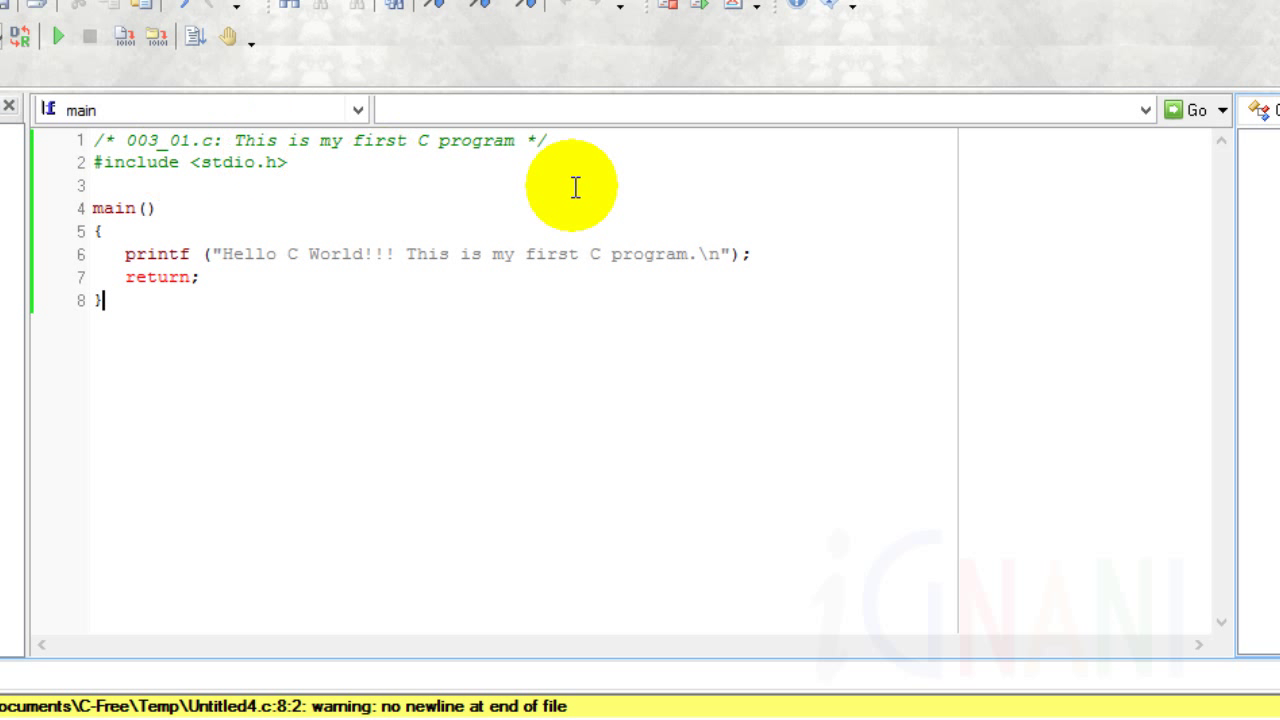
mouse_move(648, 200)
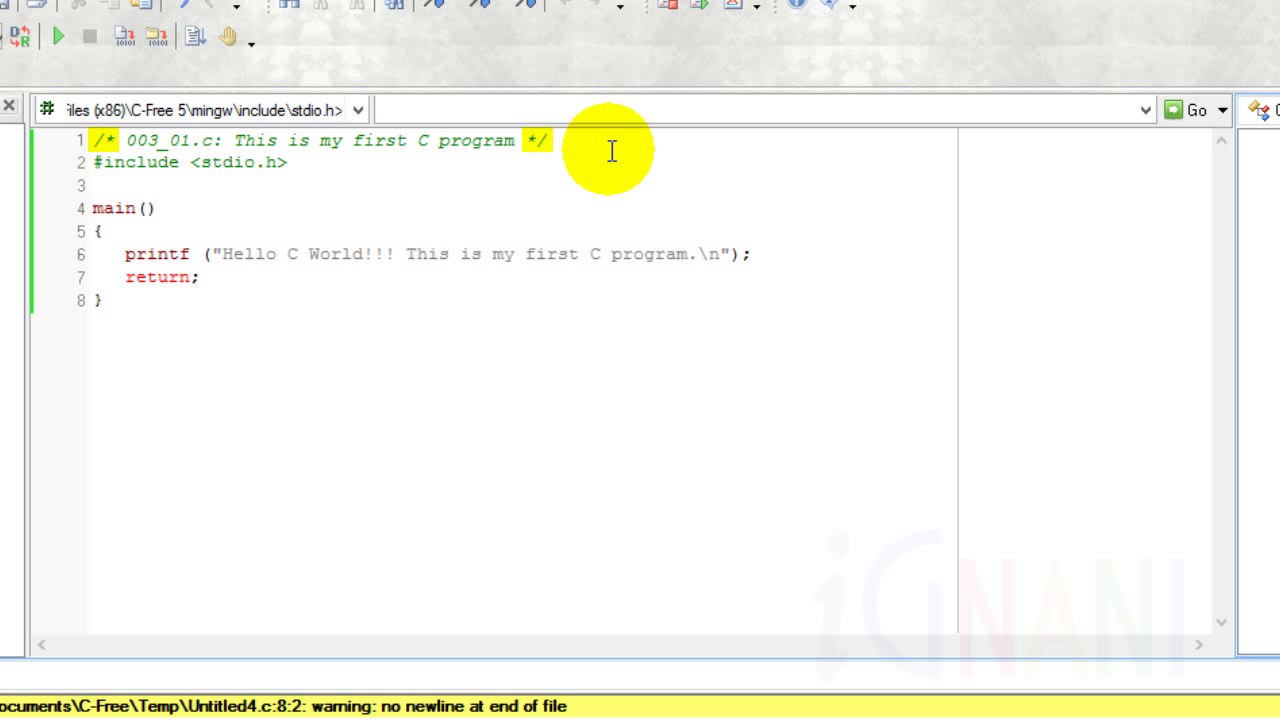
left_click(546, 140)
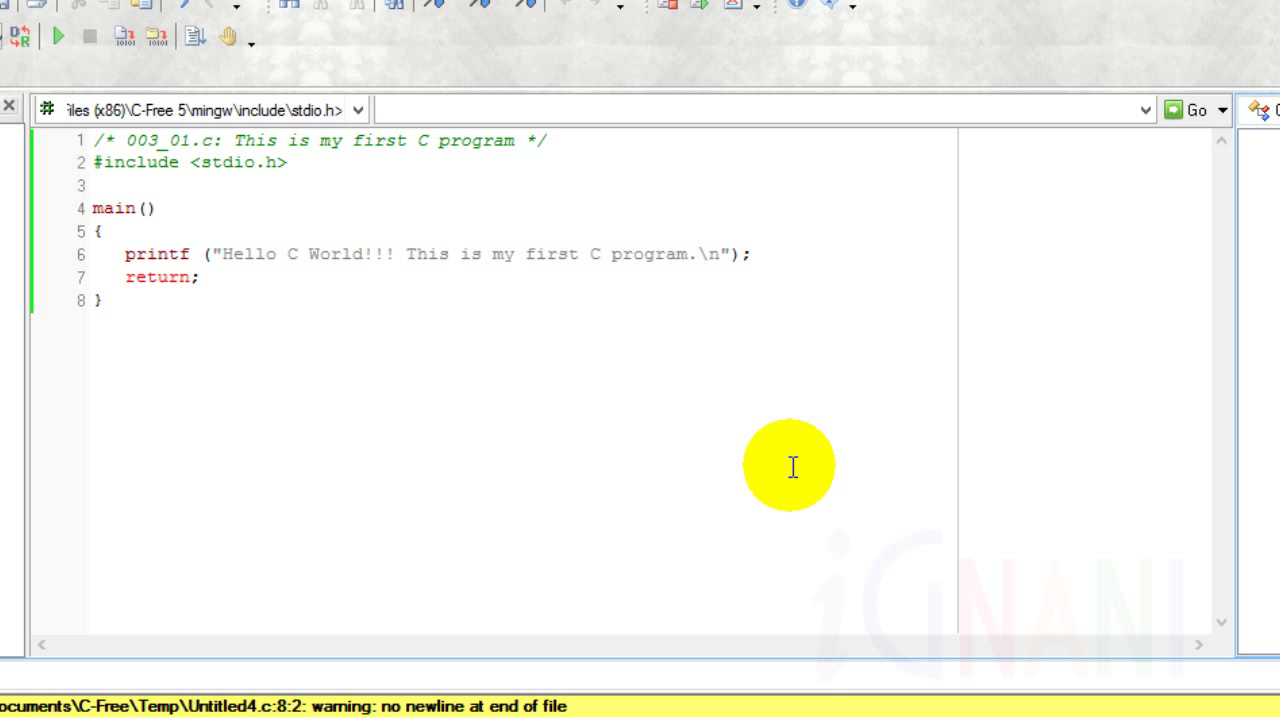
Add a printf("%d\n",1 + 2 + 3) line preceded by /* test comment before a statement*/
type("/* test comment before a statement*/ printf (\"%d\\n\",1 + 2 + 3);")
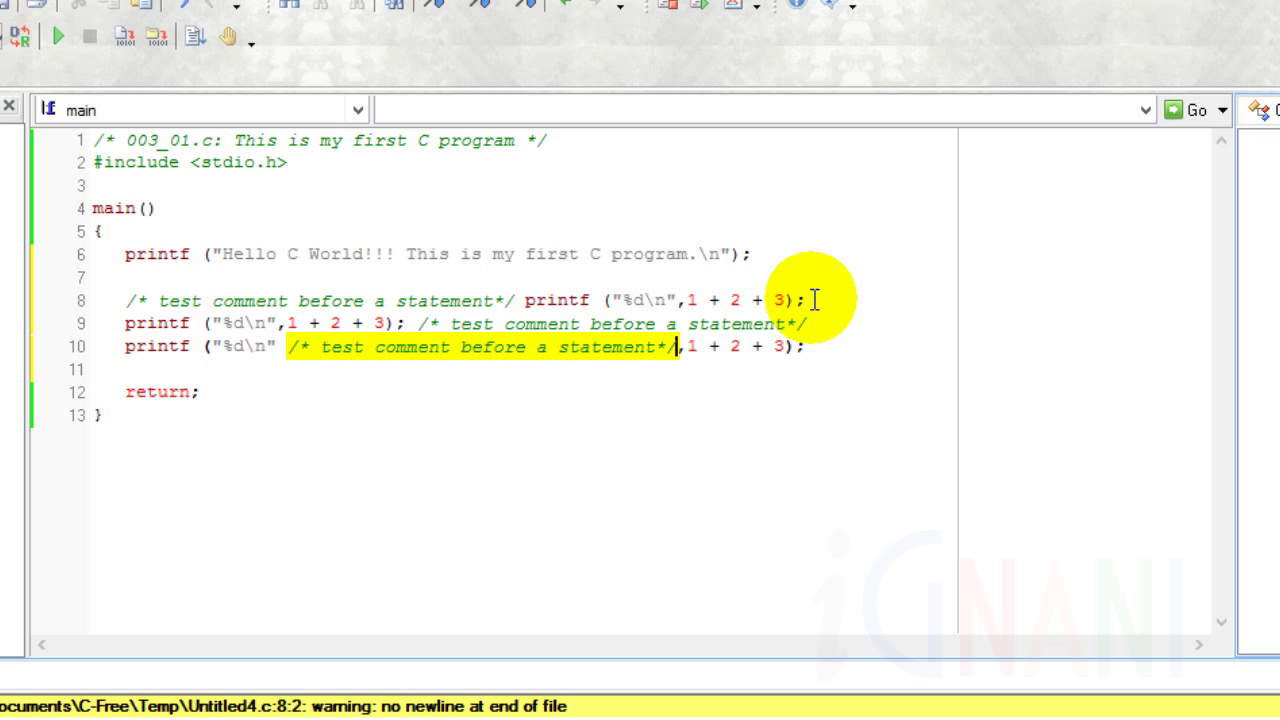
mouse_move(590, 268)
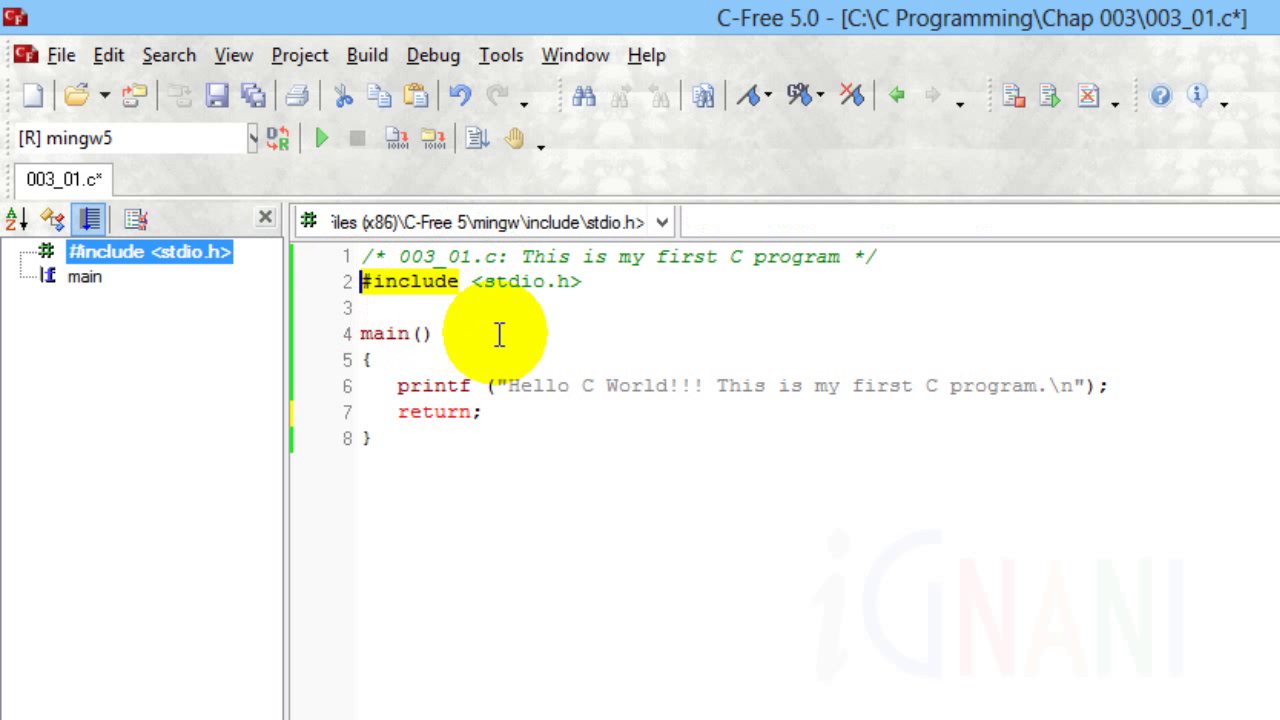
mouse_move(620, 356)
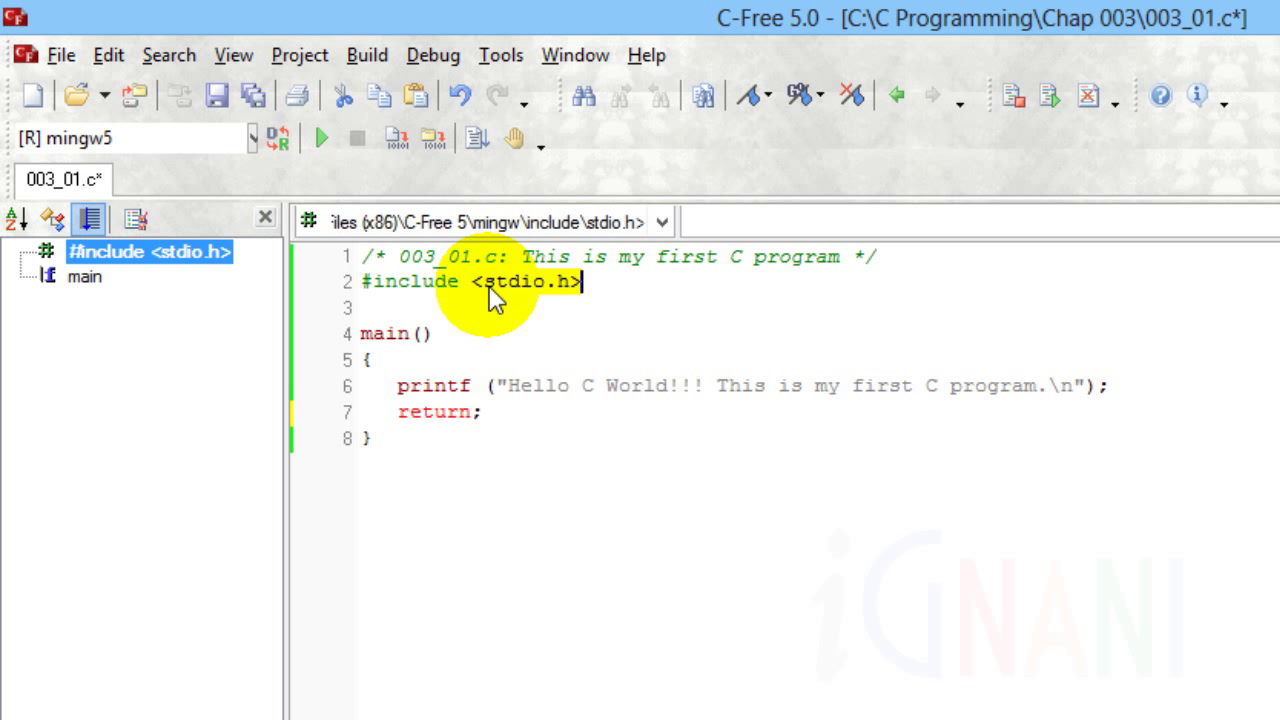
mouse_move(564, 300)
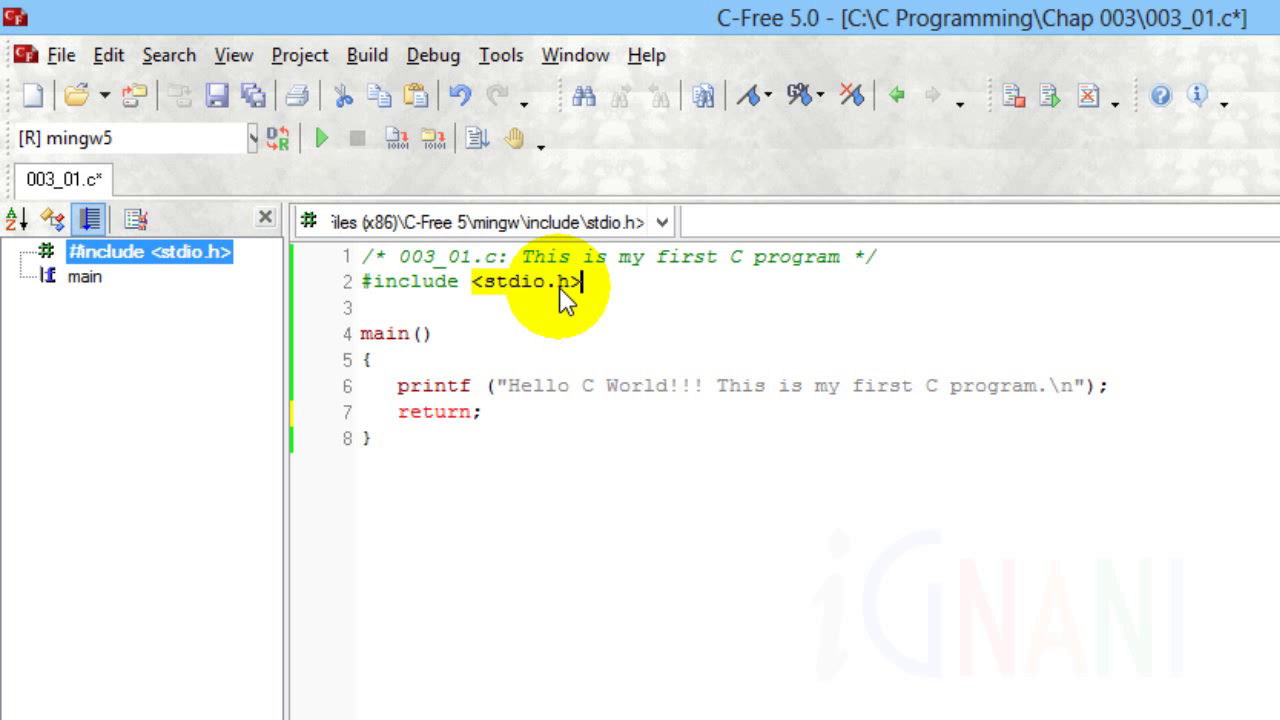
mouse_move(556, 290)
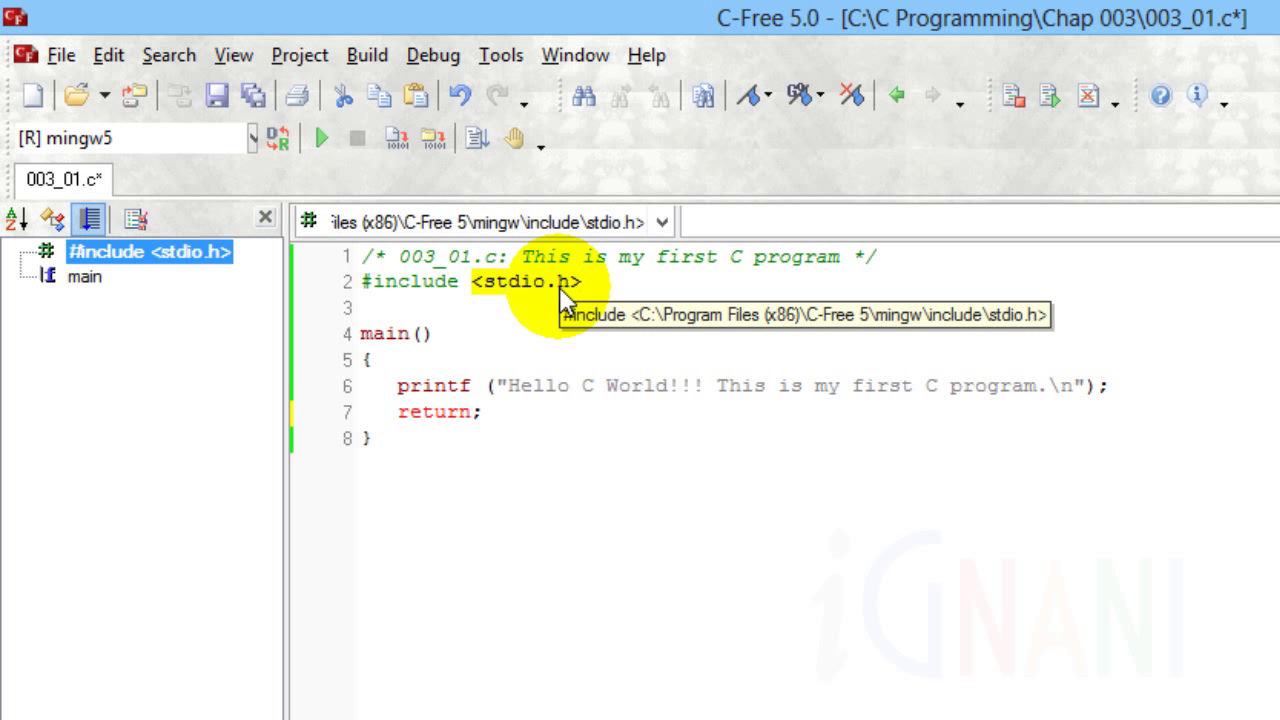
left_click(580, 280)
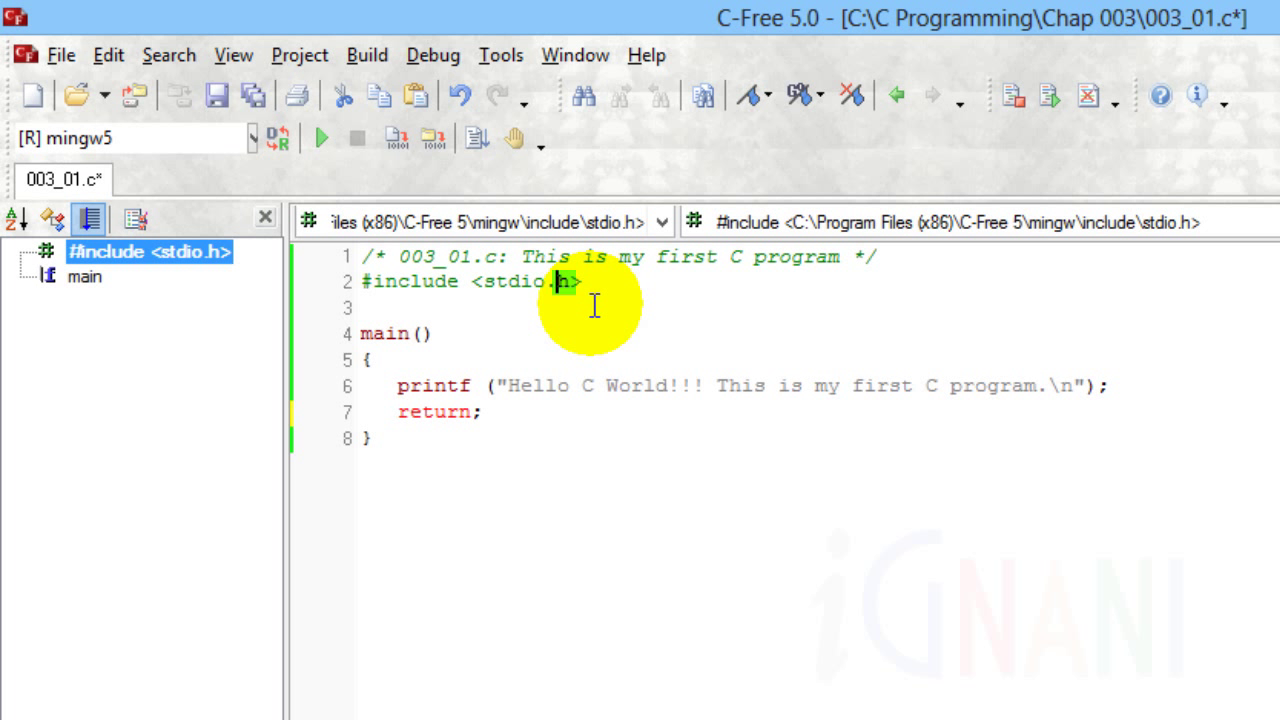
left_click(770, 296)
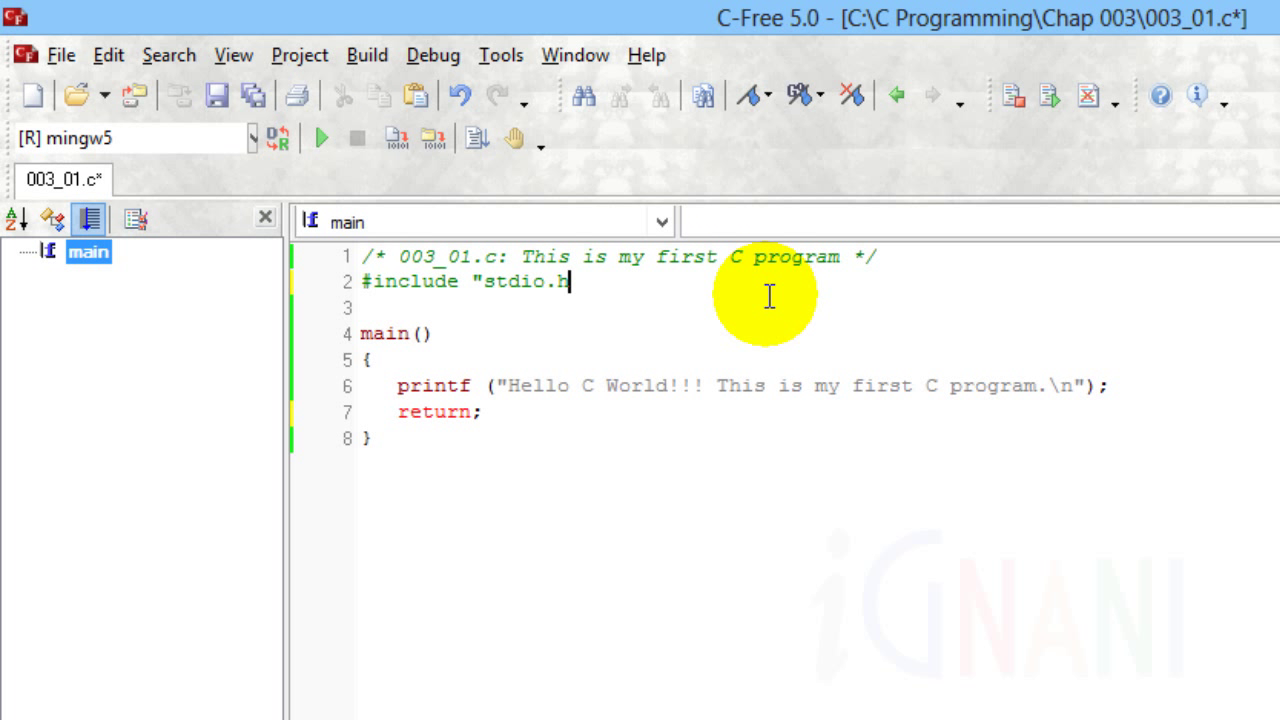
Write the include as #include "stdio.h" with double quotes instead of angle brackets
type("\"")
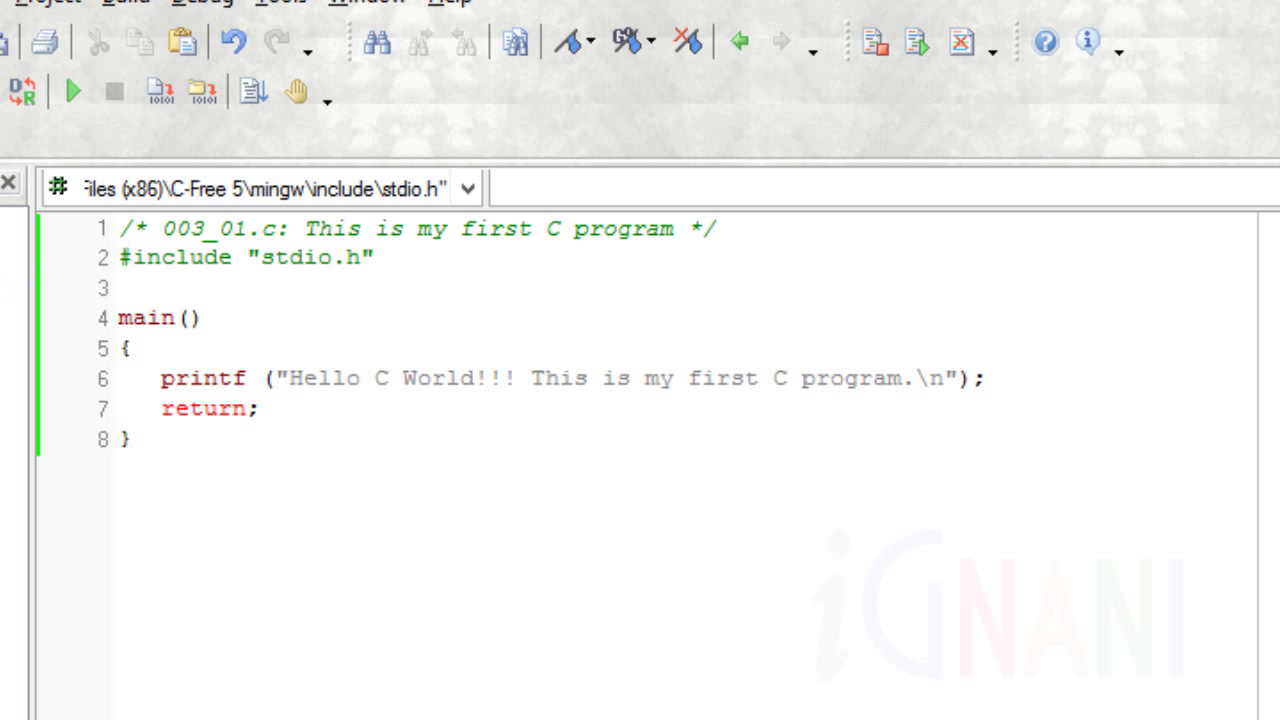
double_click(144, 318)
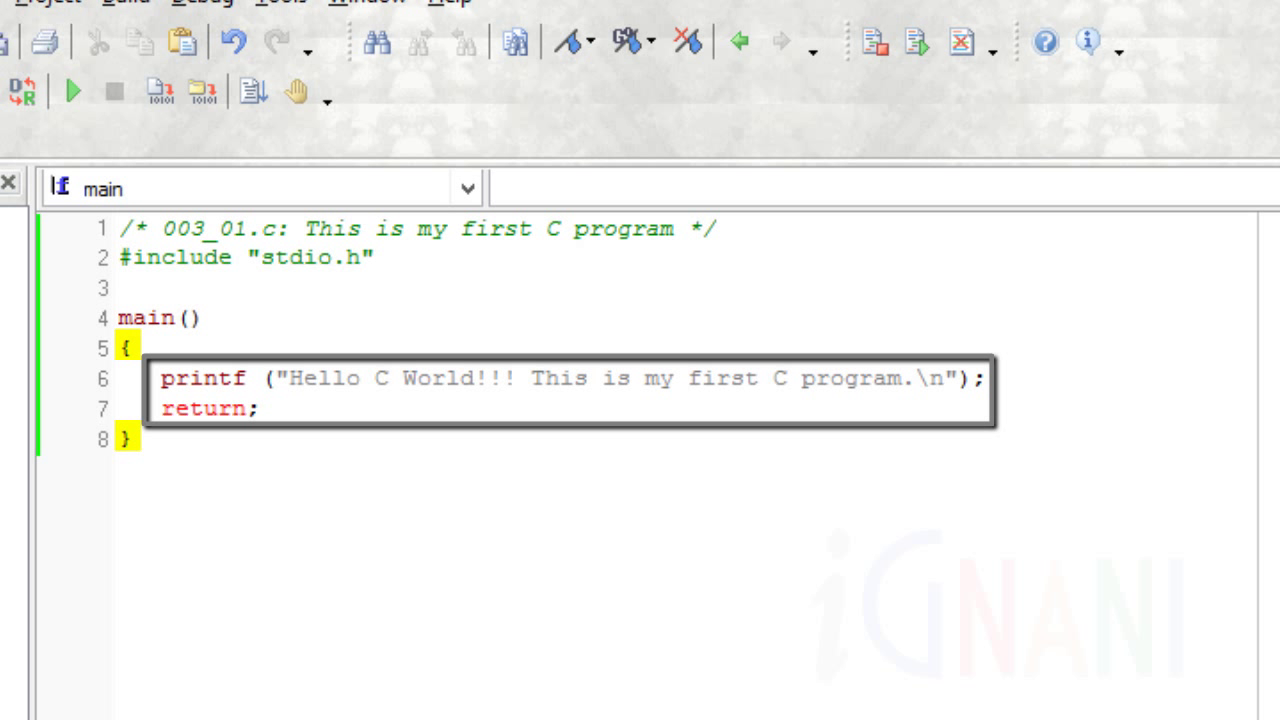
double_click(148, 318)
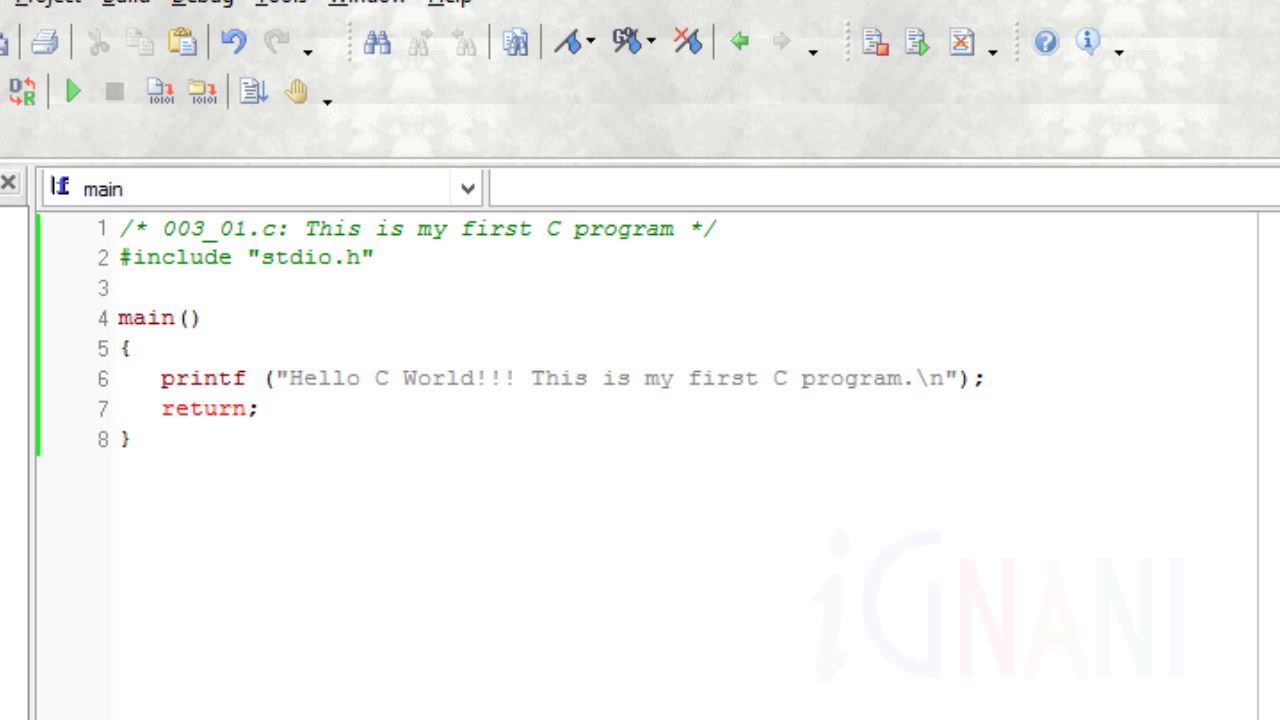
double_click(202, 378)
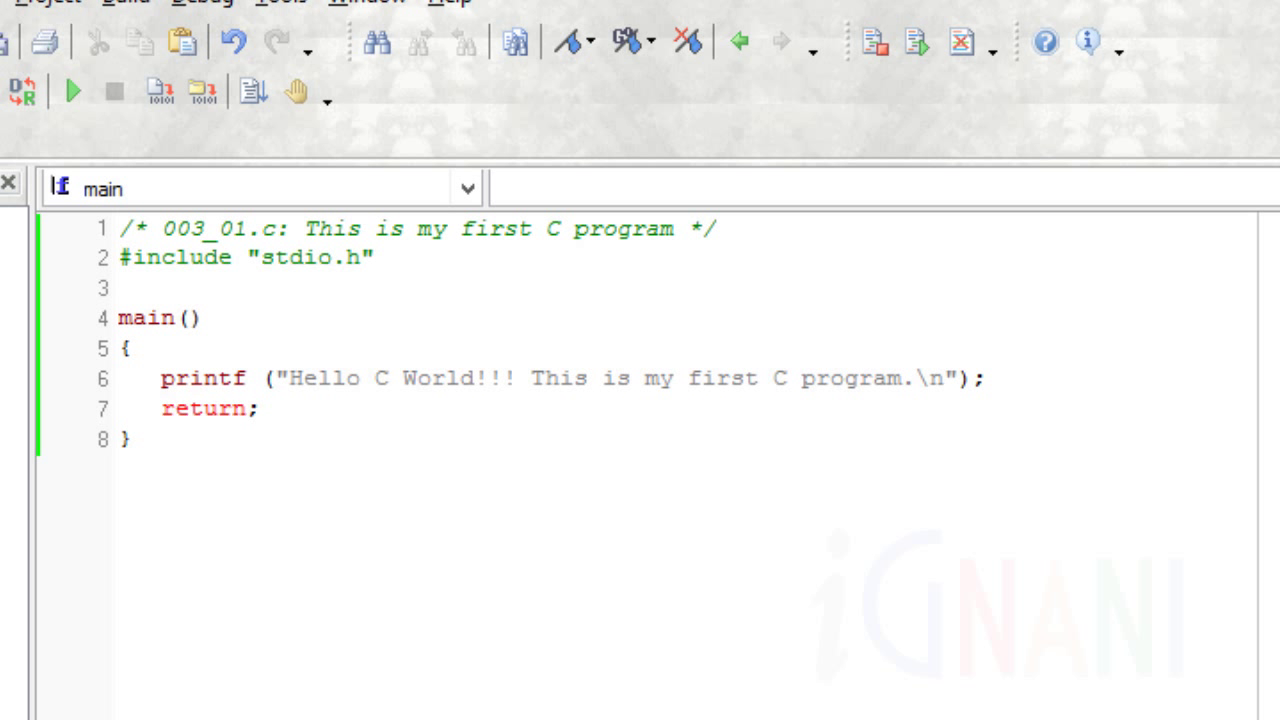
double_click(204, 378)
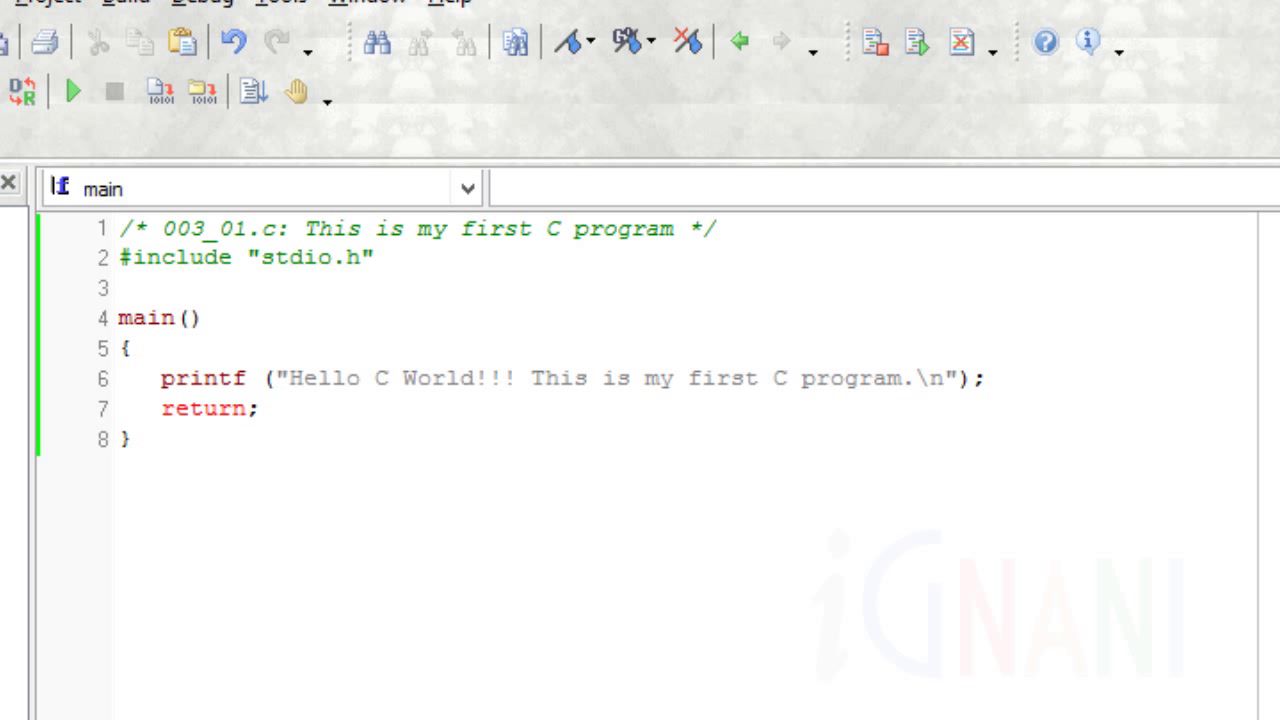
double_click(204, 378)
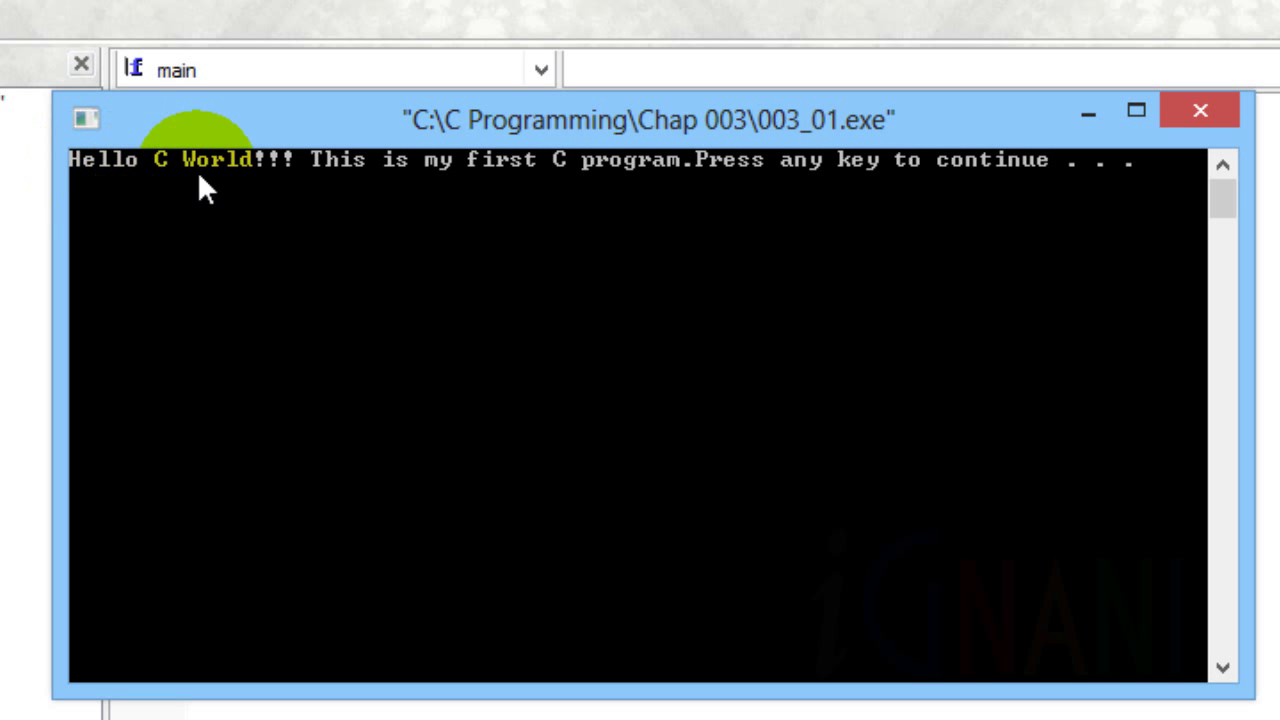
mouse_move(716, 184)
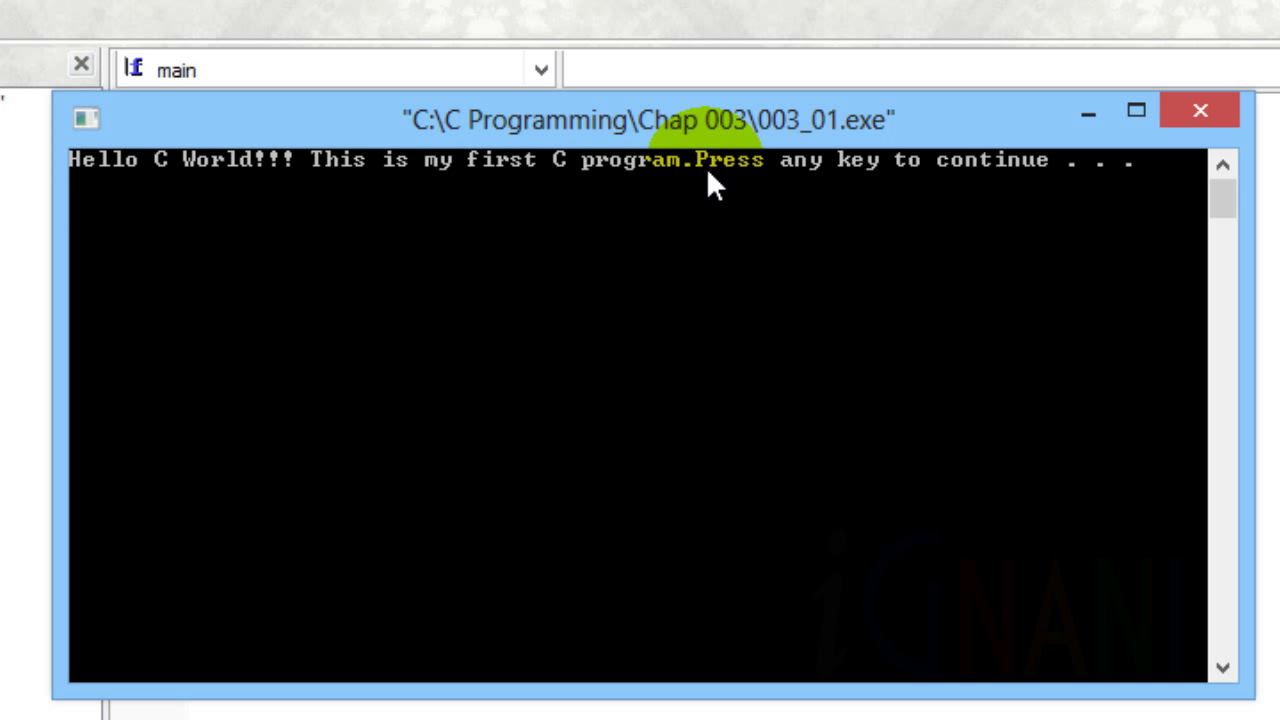
mouse_move(1144, 196)
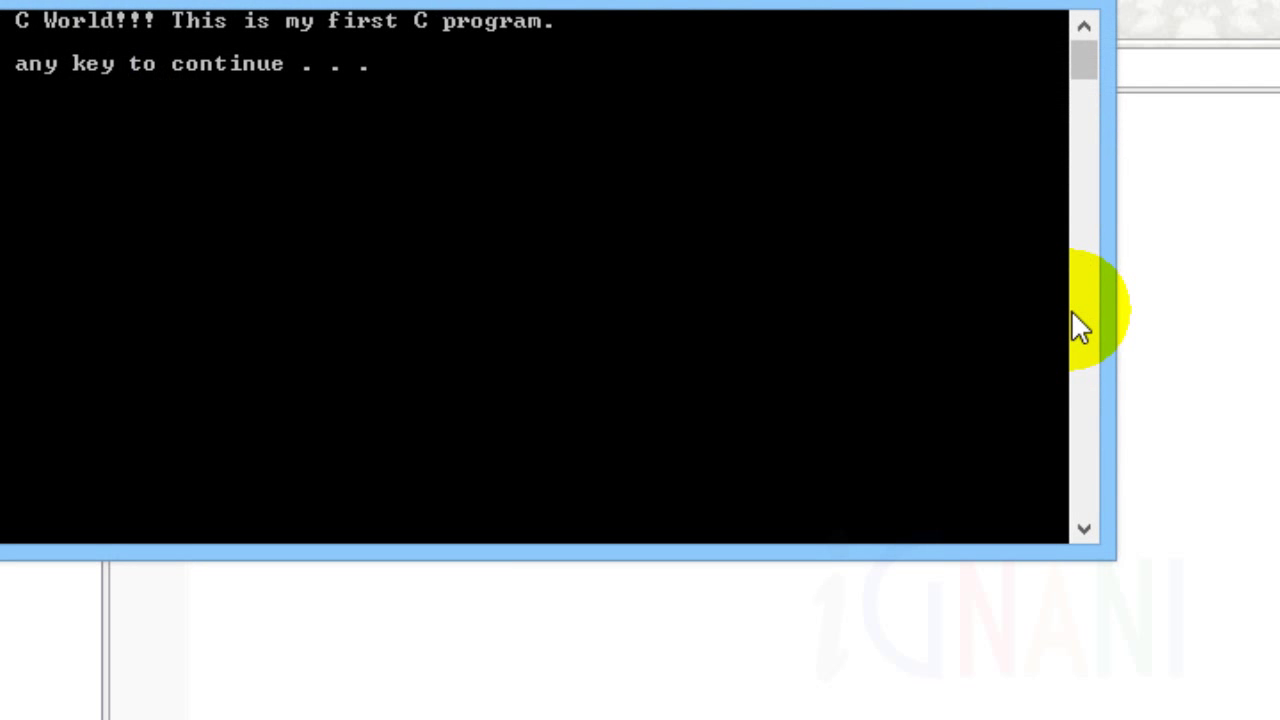
mouse_move(280, 50)
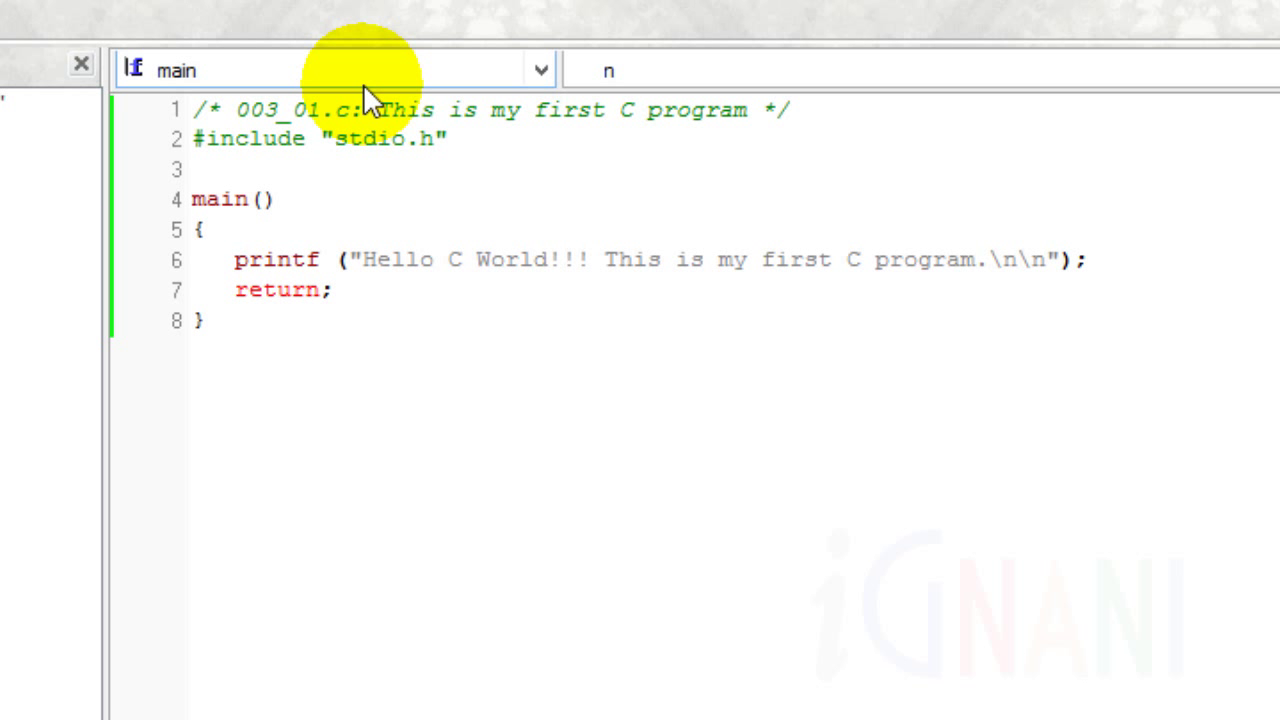
Change the bare return at the end of main to read return 0;
left_click(236, 290)
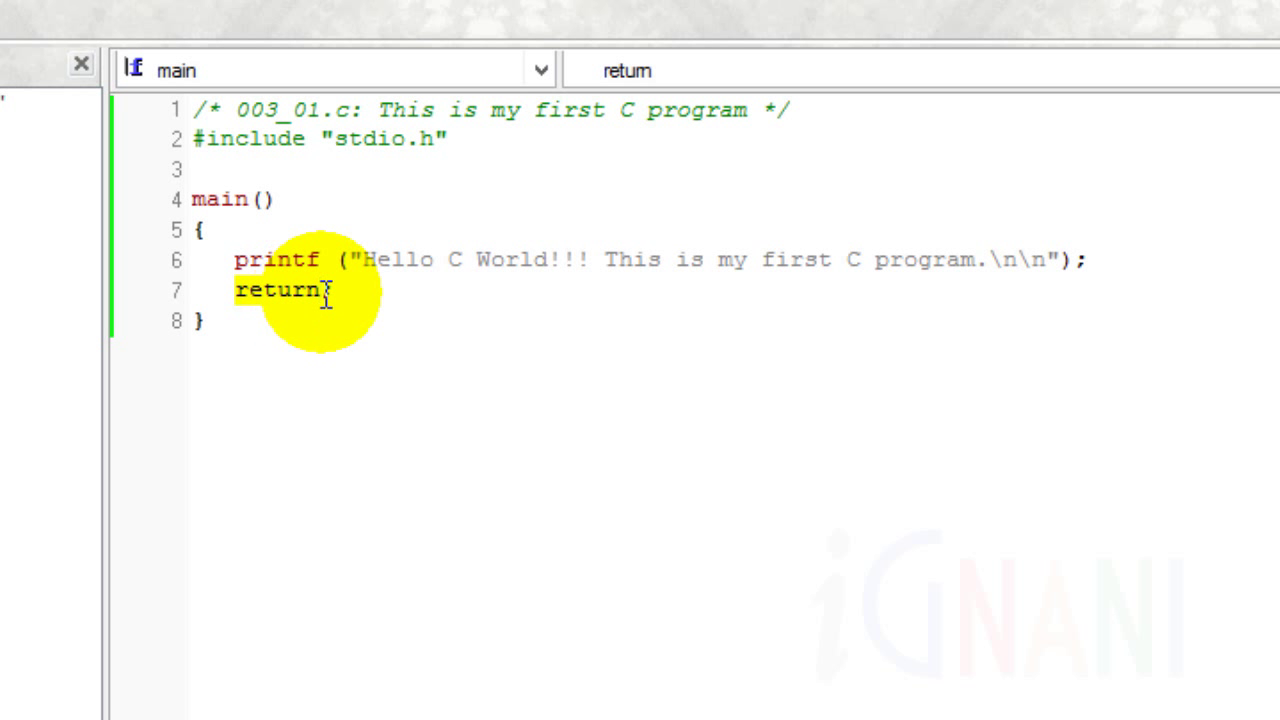
type(";")
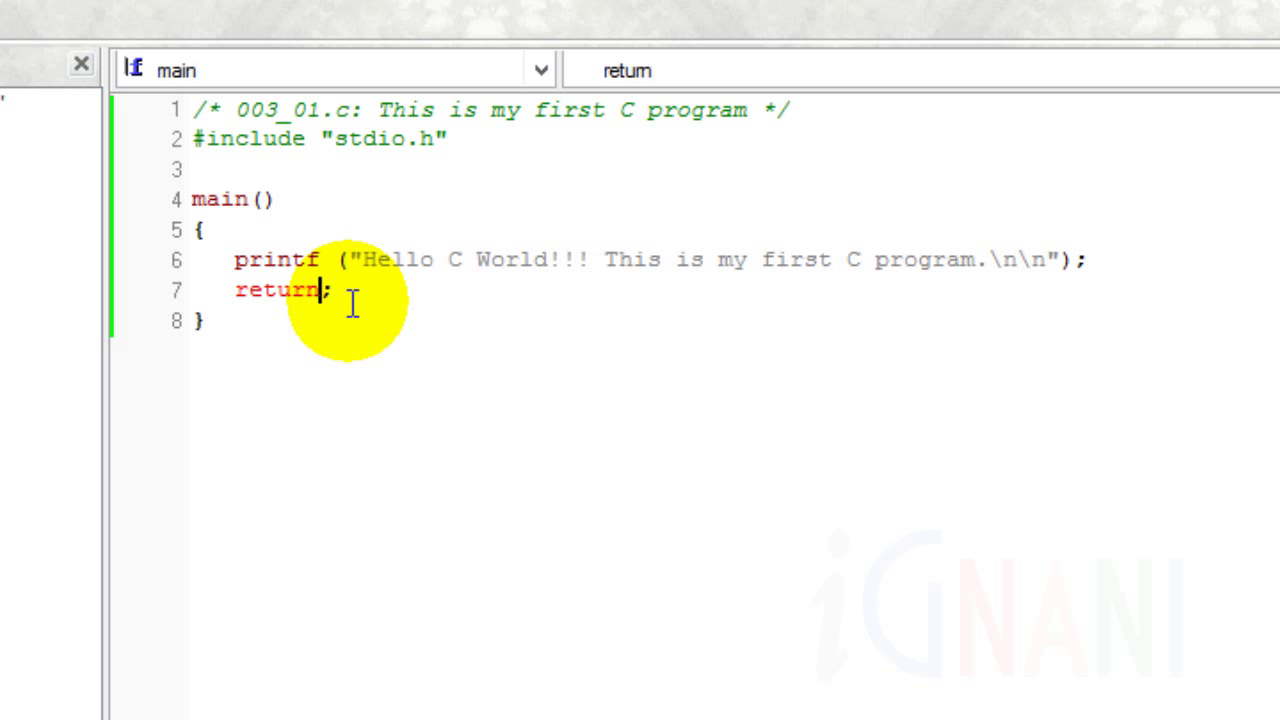
type("0")
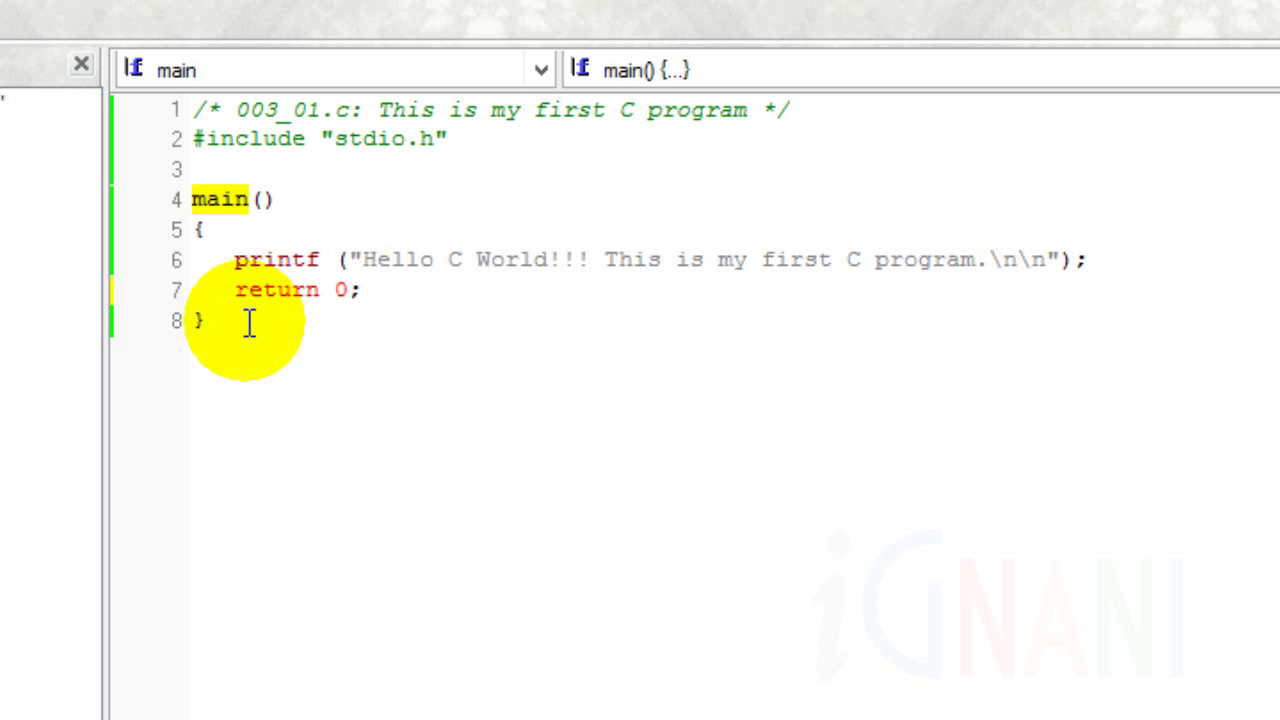
left_click(190, 320)
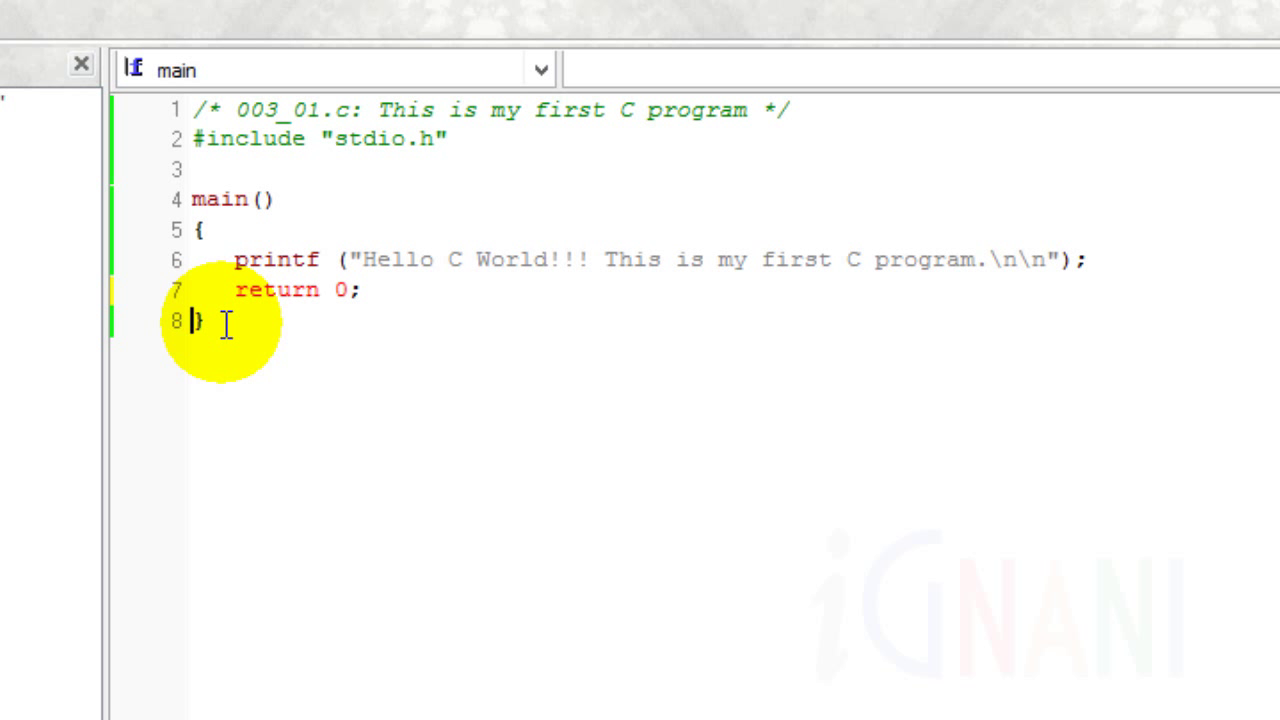